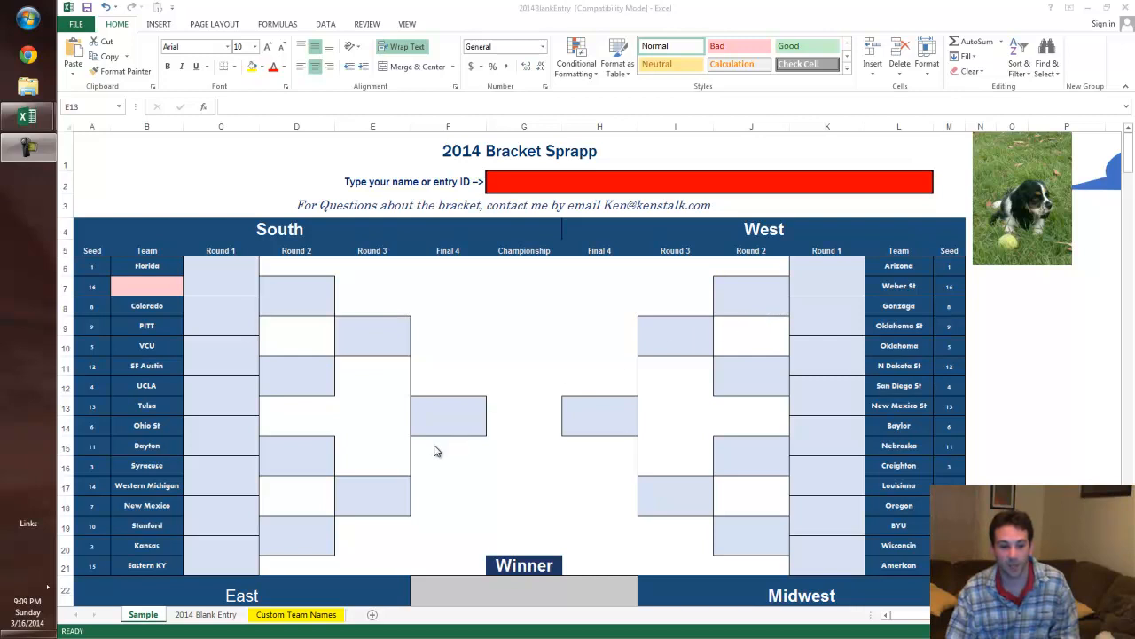
mouse_move(196, 454)
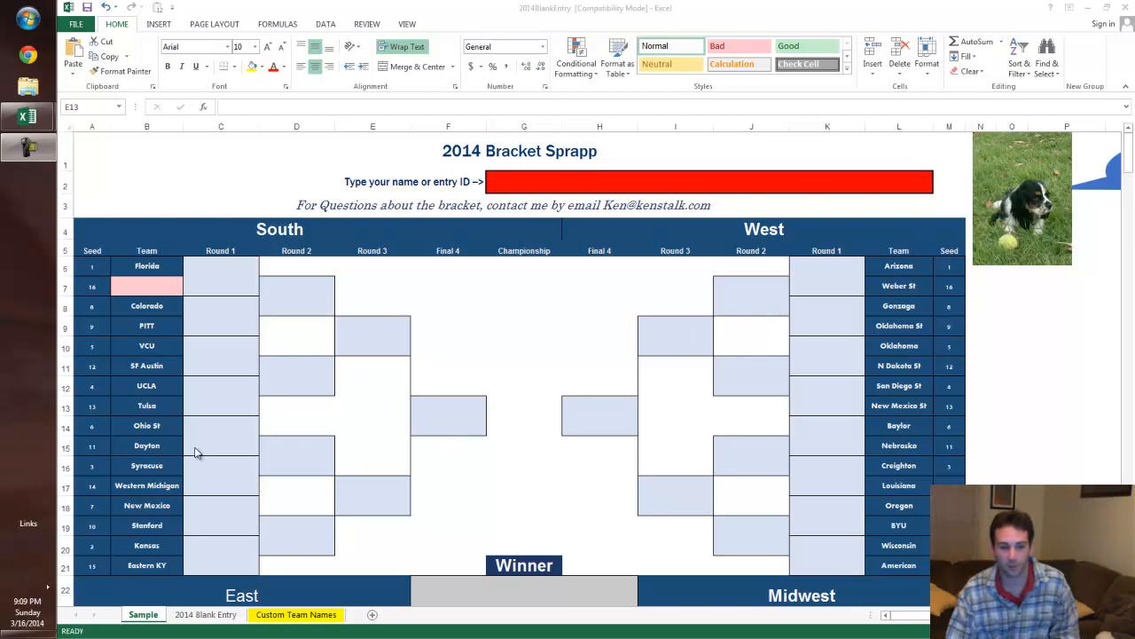
mouse_move(528, 359)
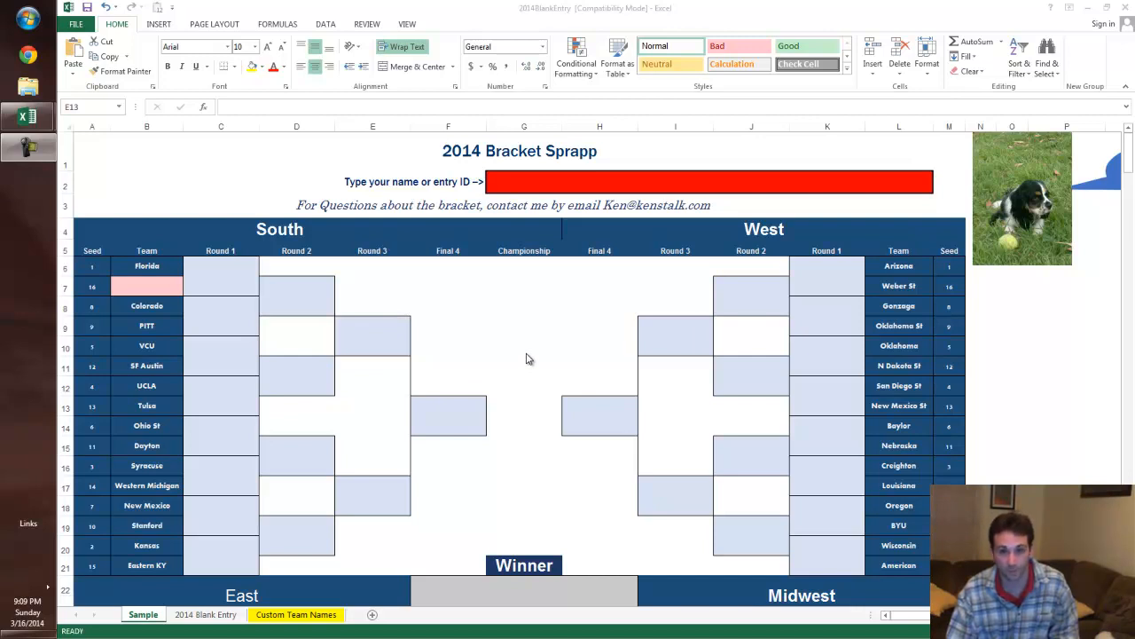
mouse_move(329, 356)
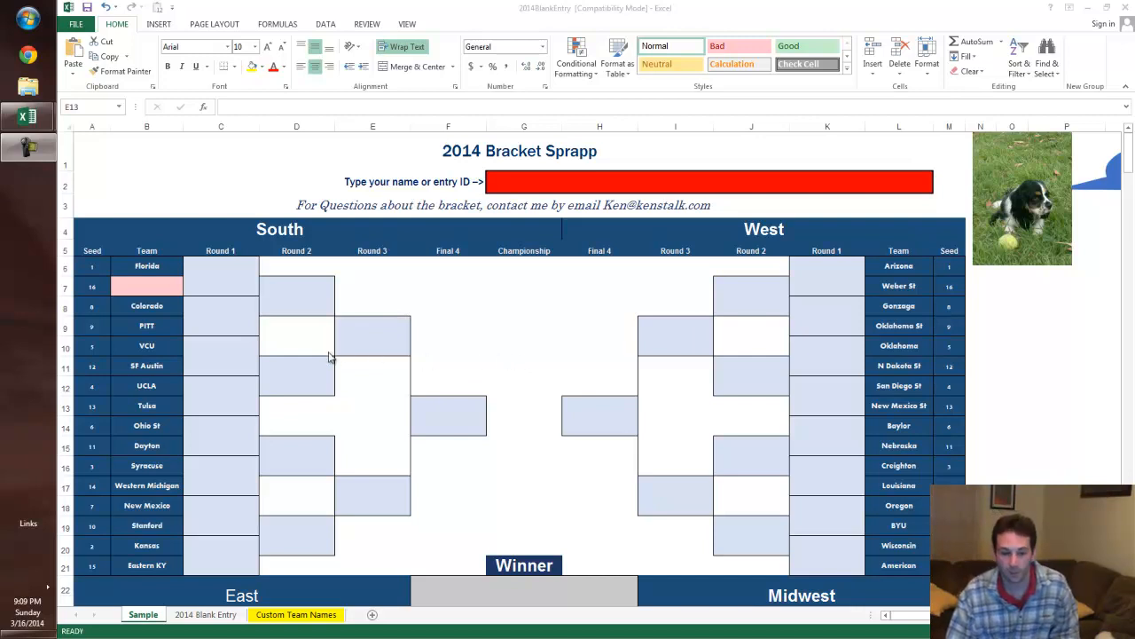
mouse_move(230, 312)
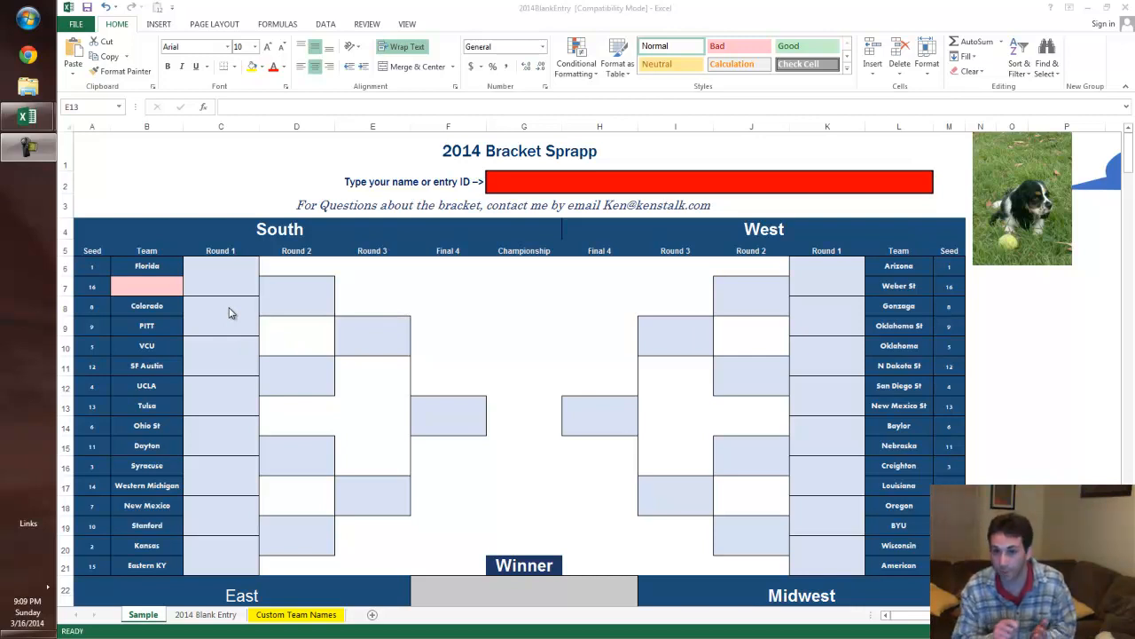
mouse_move(331, 284)
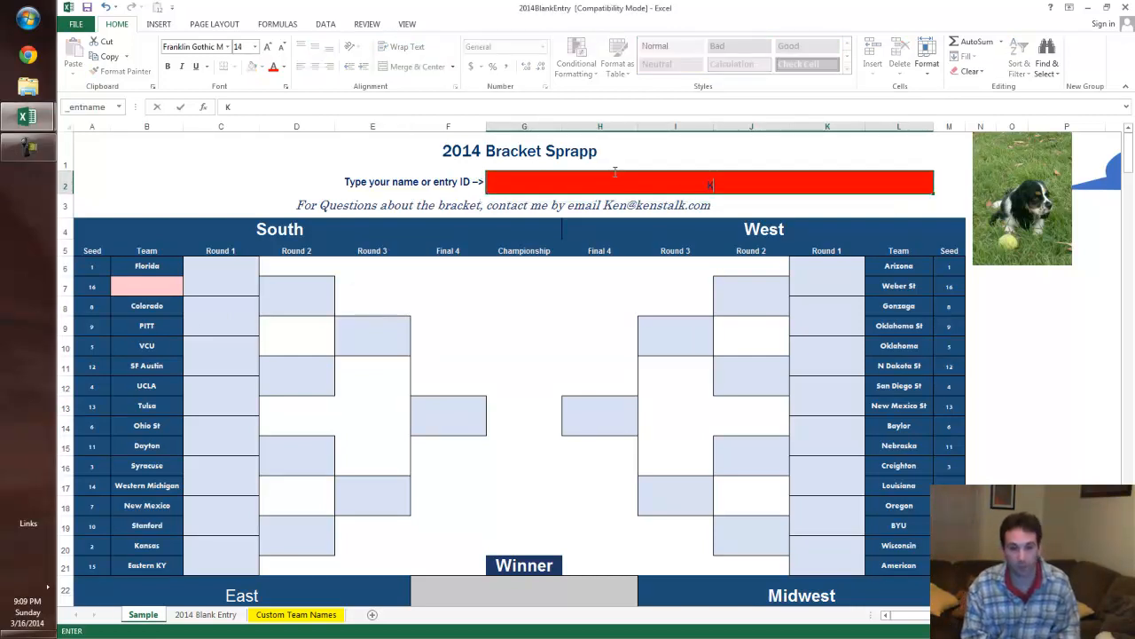
- Enter Kenstalk as the entry name and choose St Mary's as the 16 seed in B7
type("Kenstalk.")
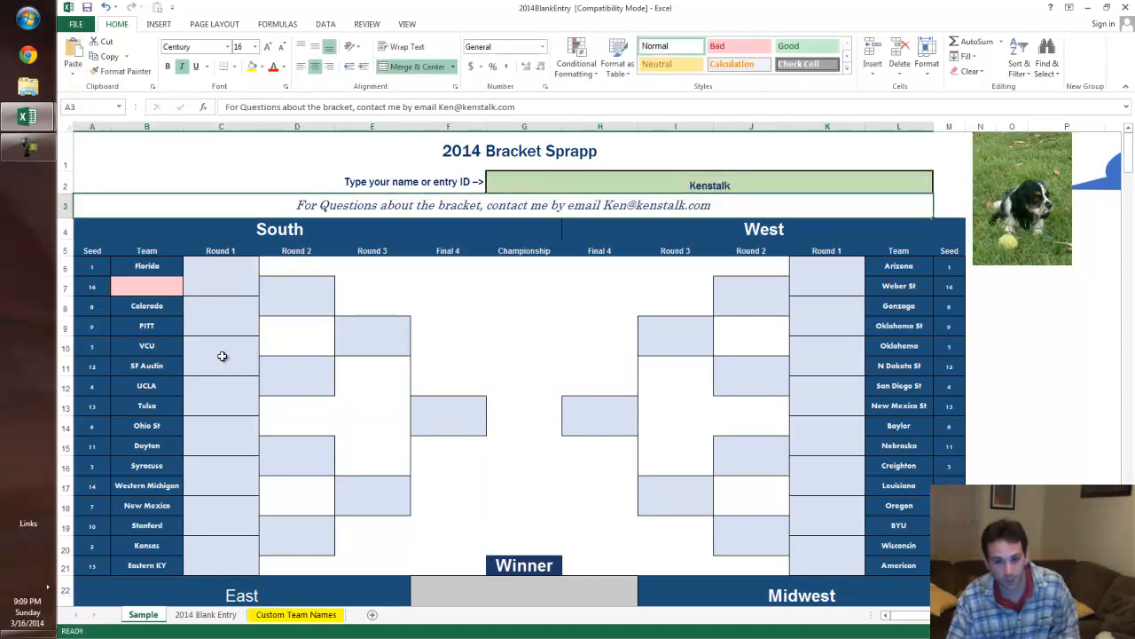
left_click(146, 286)
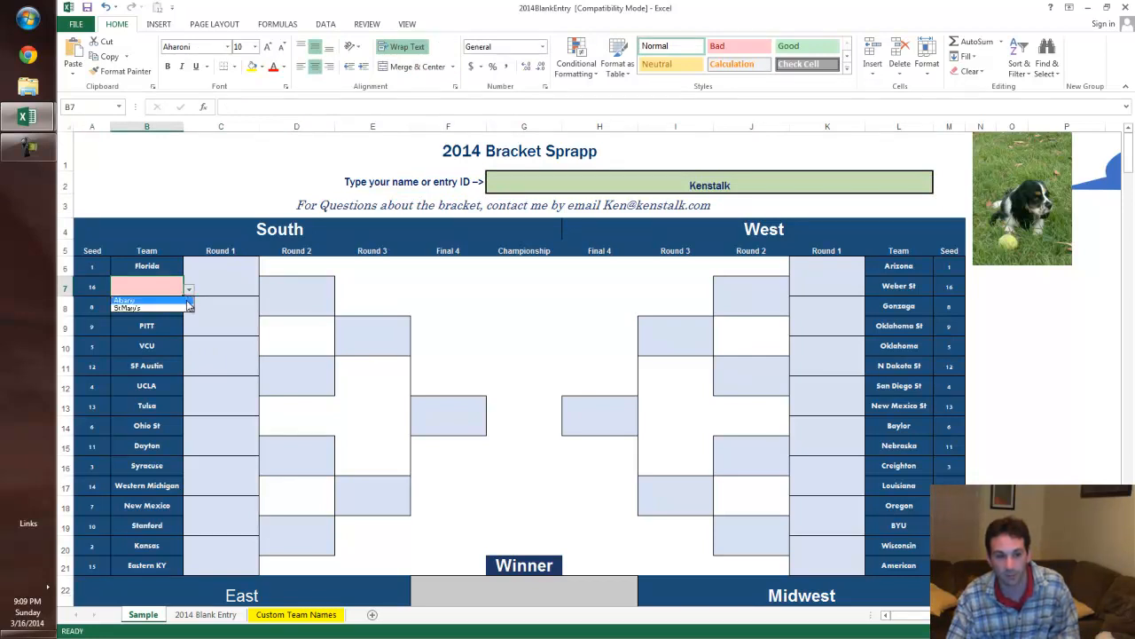
left_click(127, 307)
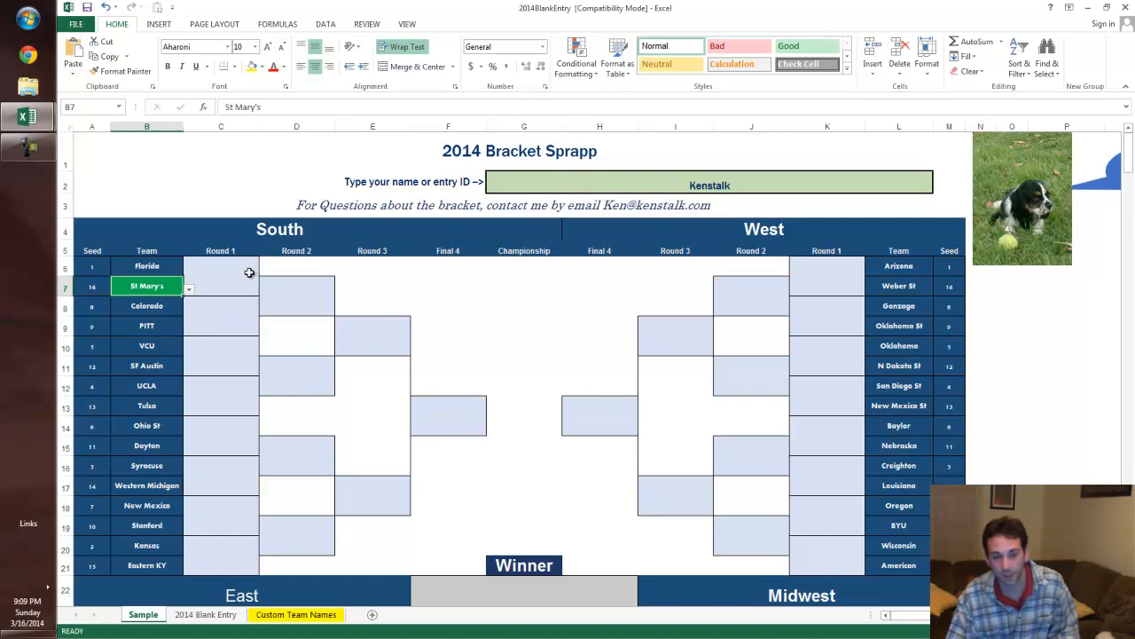
mouse_move(245, 279)
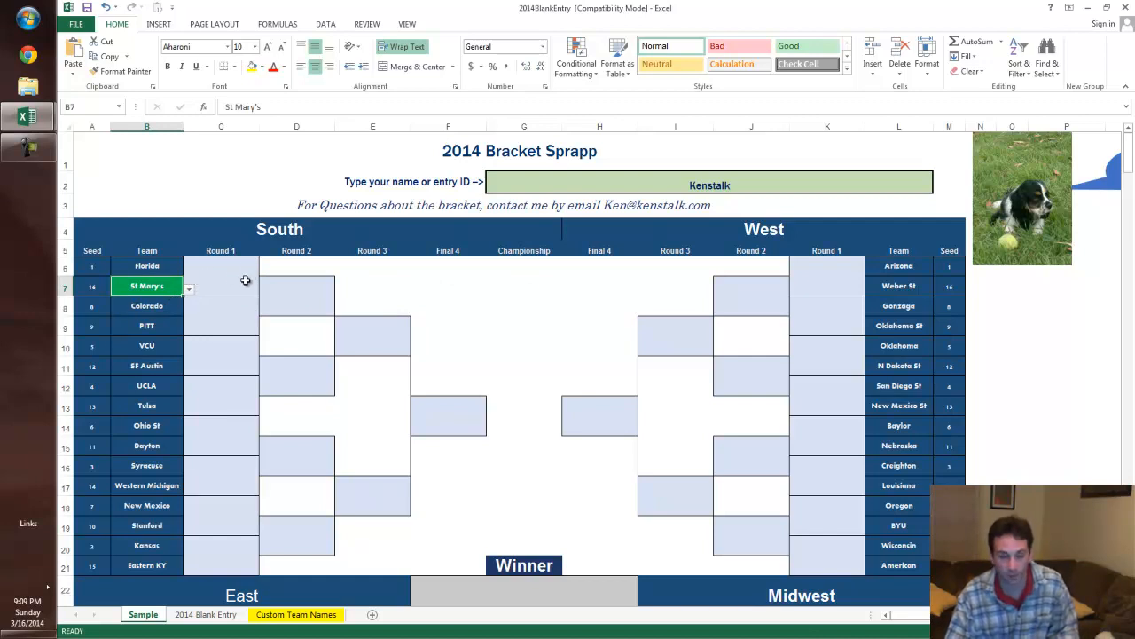
- Pick Florida and Colorado as Round 1 winners and advance Florida into Round 2
left_click(220, 266)
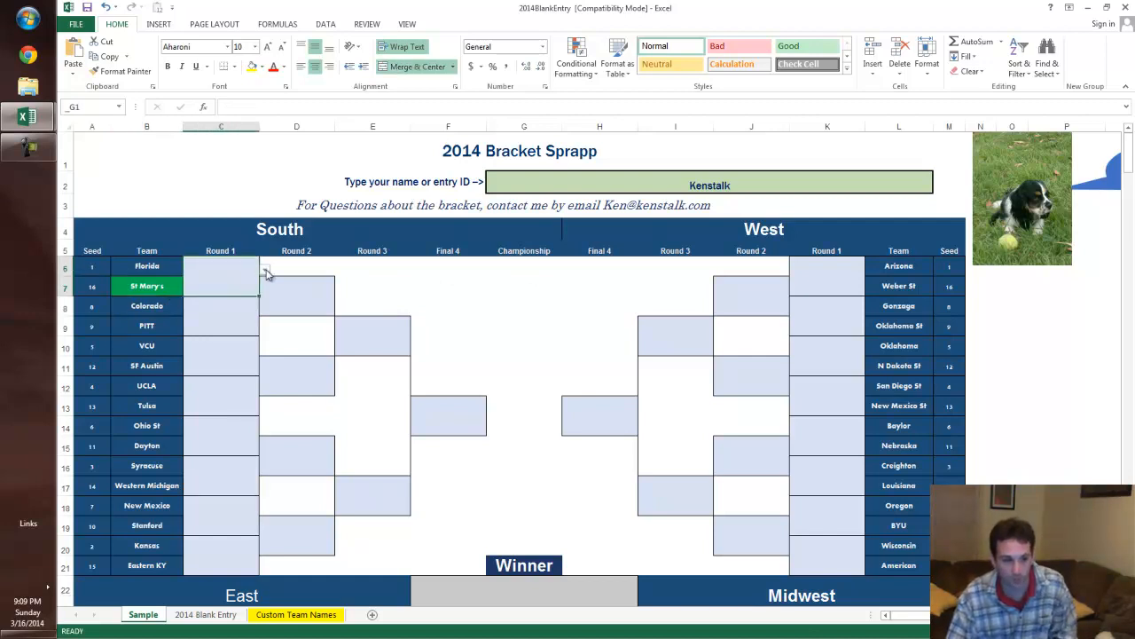
left_click(220, 275)
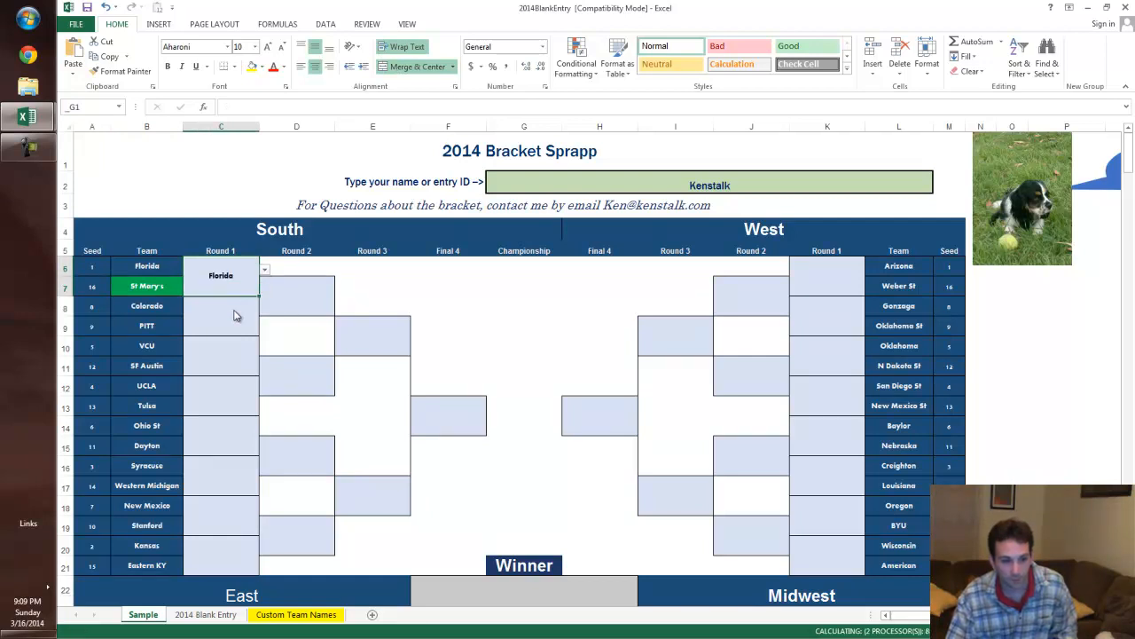
left_click(265, 308)
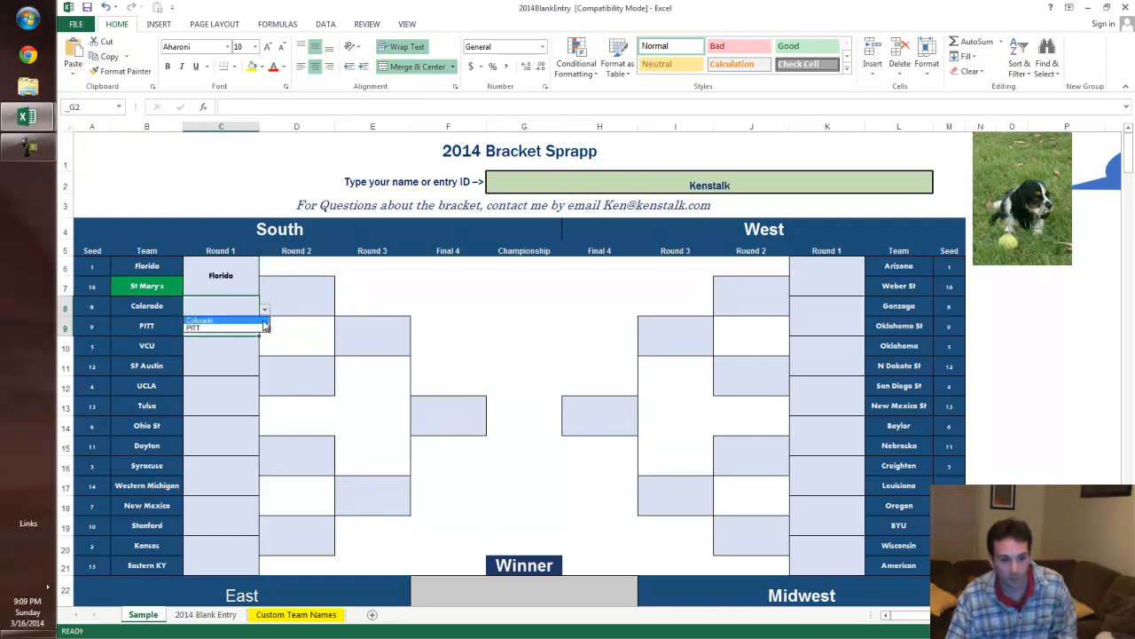
left_click(199, 319)
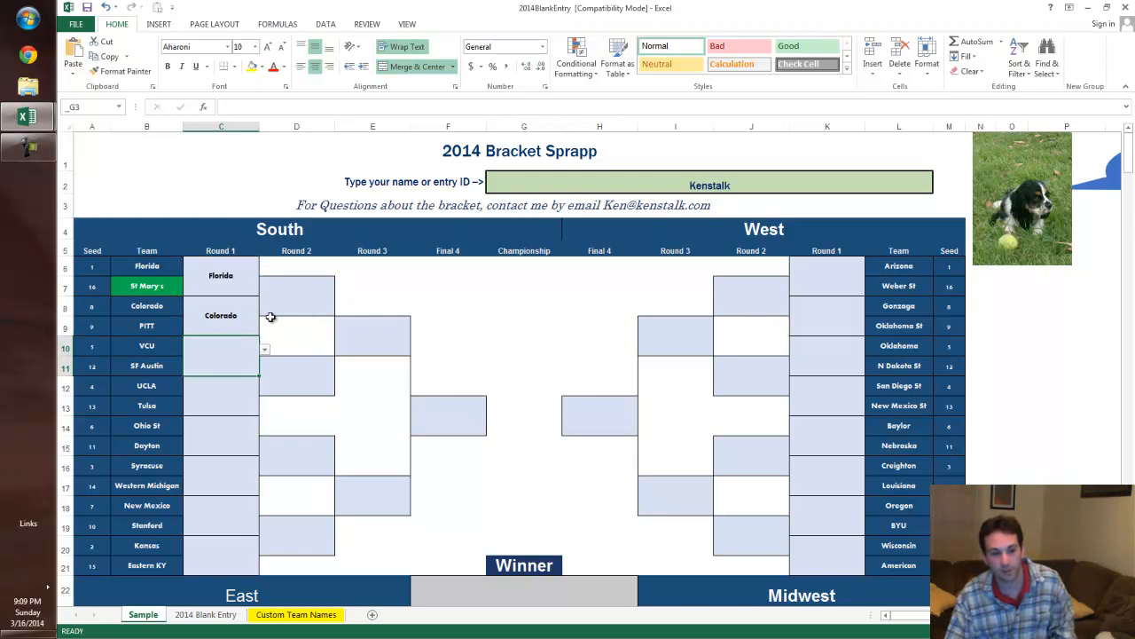
left_click(341, 291)
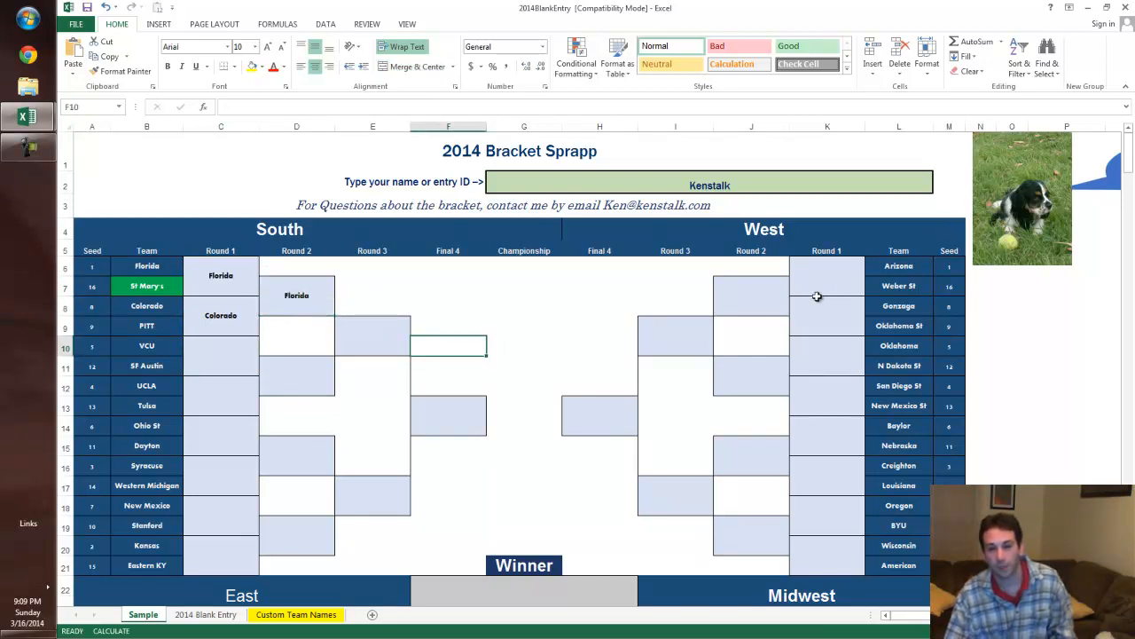
scroll("down", 3)
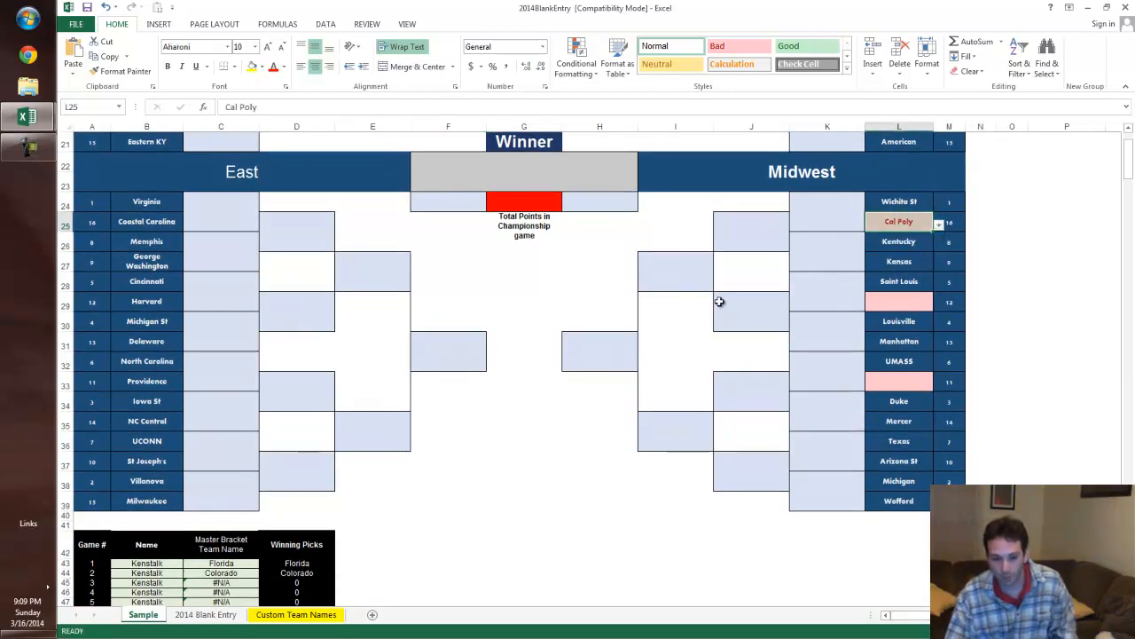
scroll("up", 3)
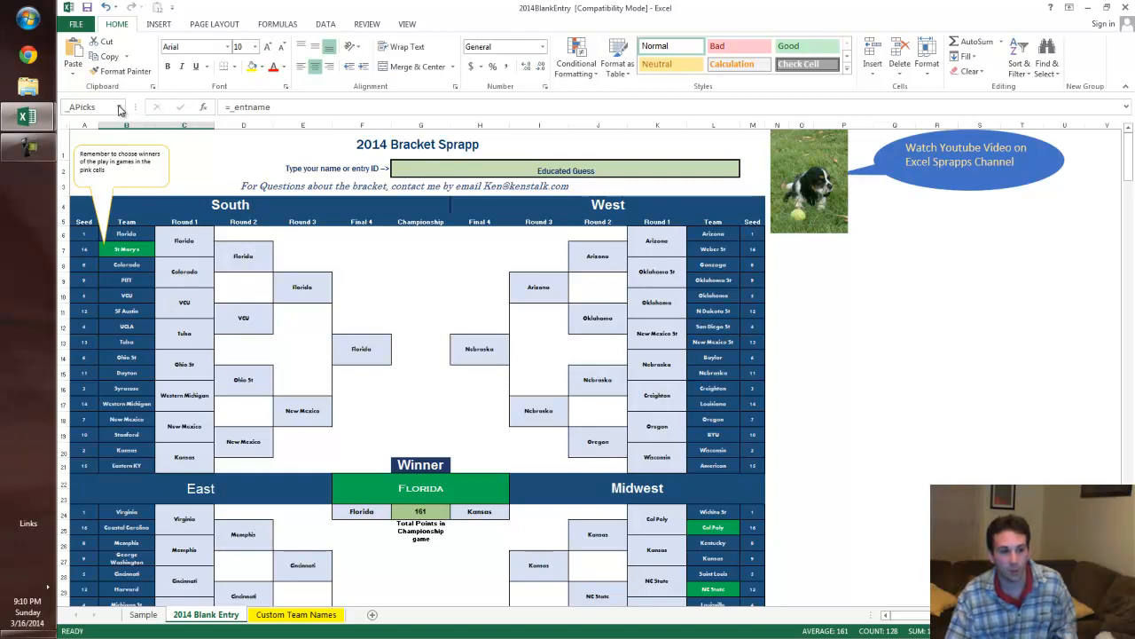
- Copy the _APicks named range, then move over to the Master Bracket workbook
left_click(119, 107)
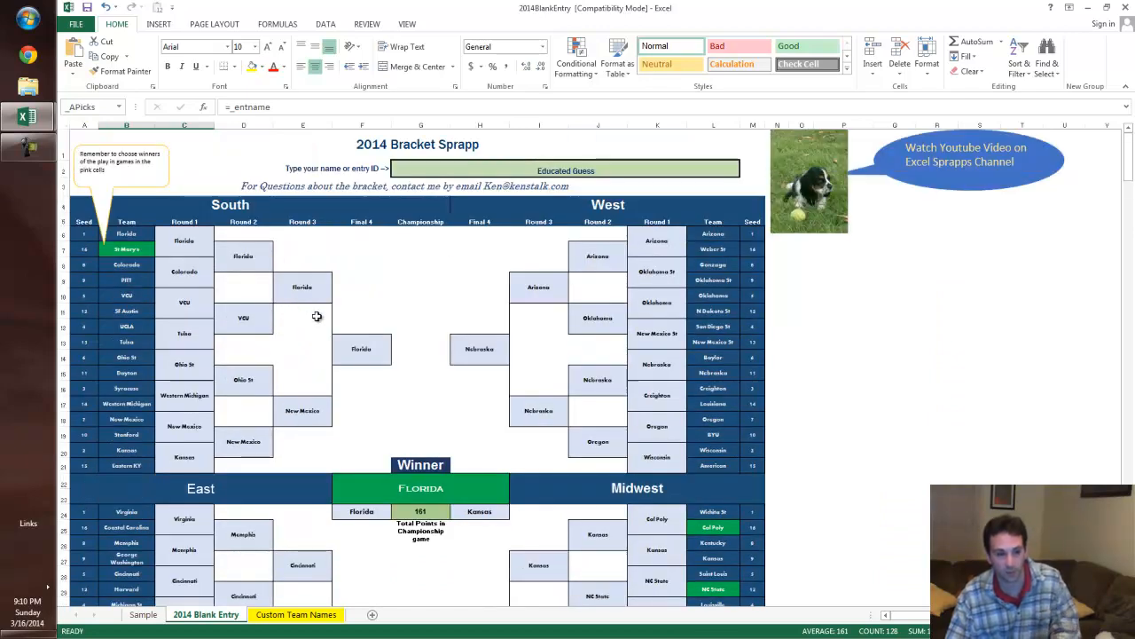
scroll("down", 3)
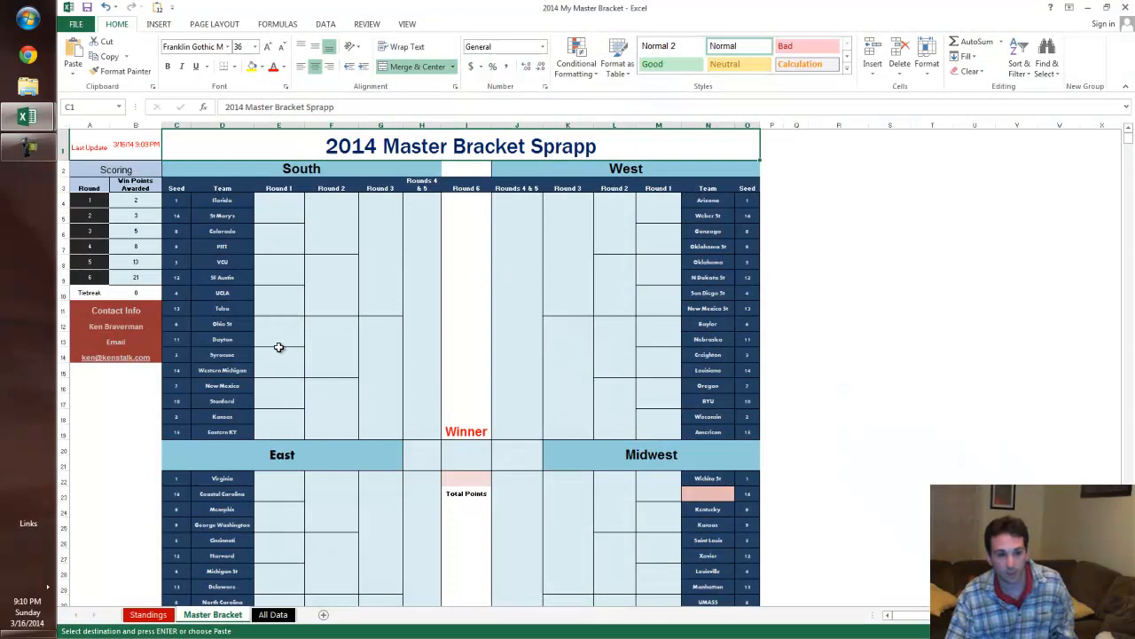
- Paste the copied picks into C130 of the All Data sheet as values only
left_click(273, 614)
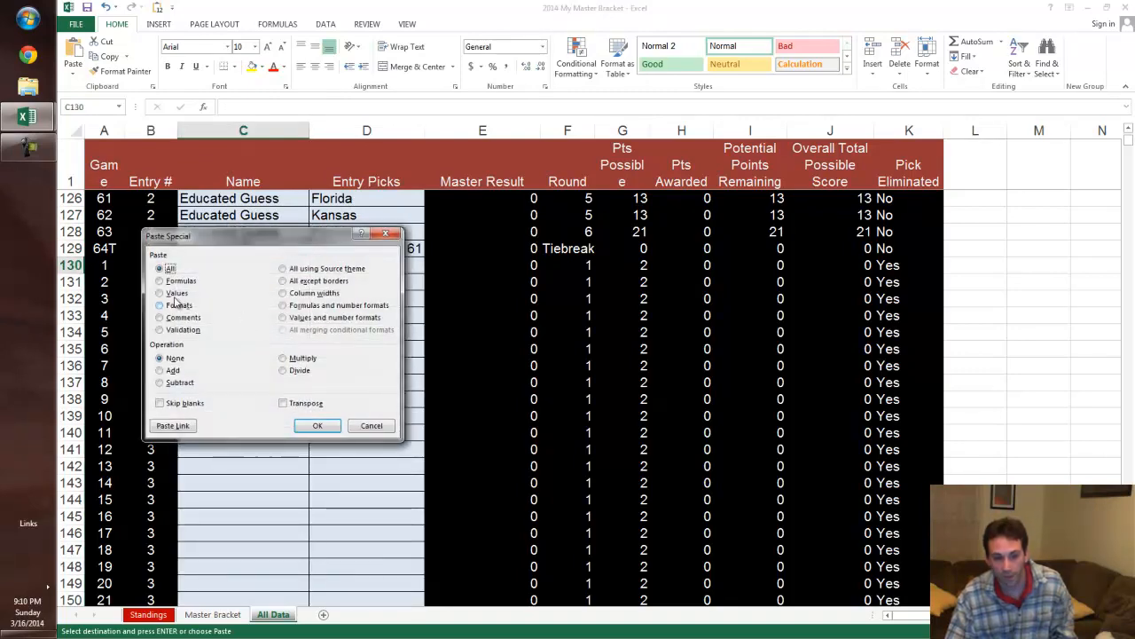
left_click(159, 293)
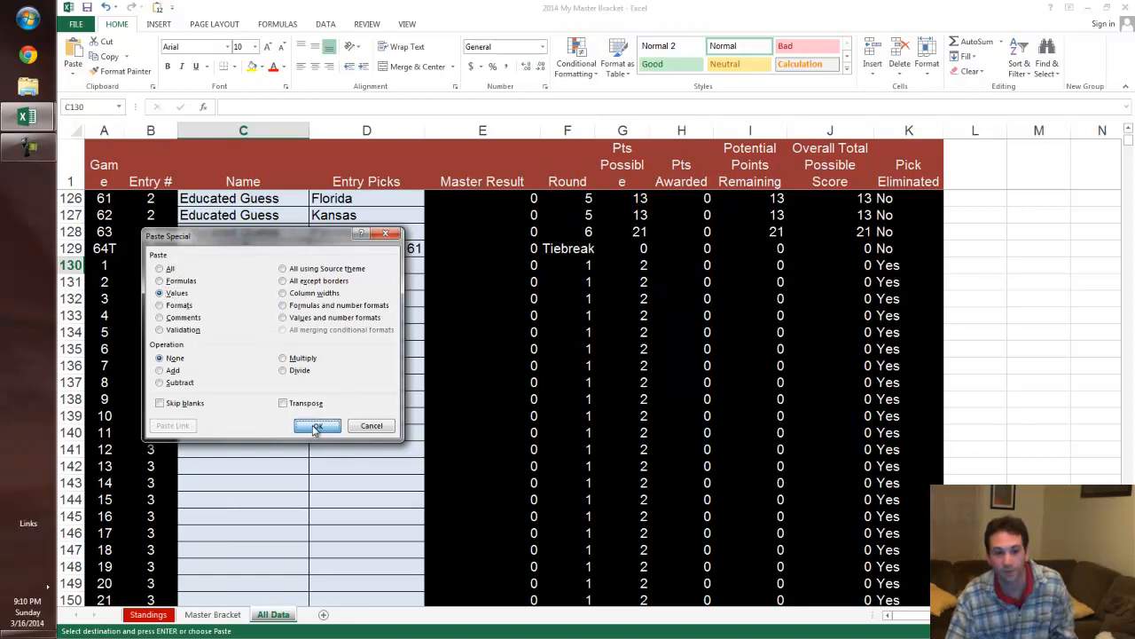
left_click(317, 426)
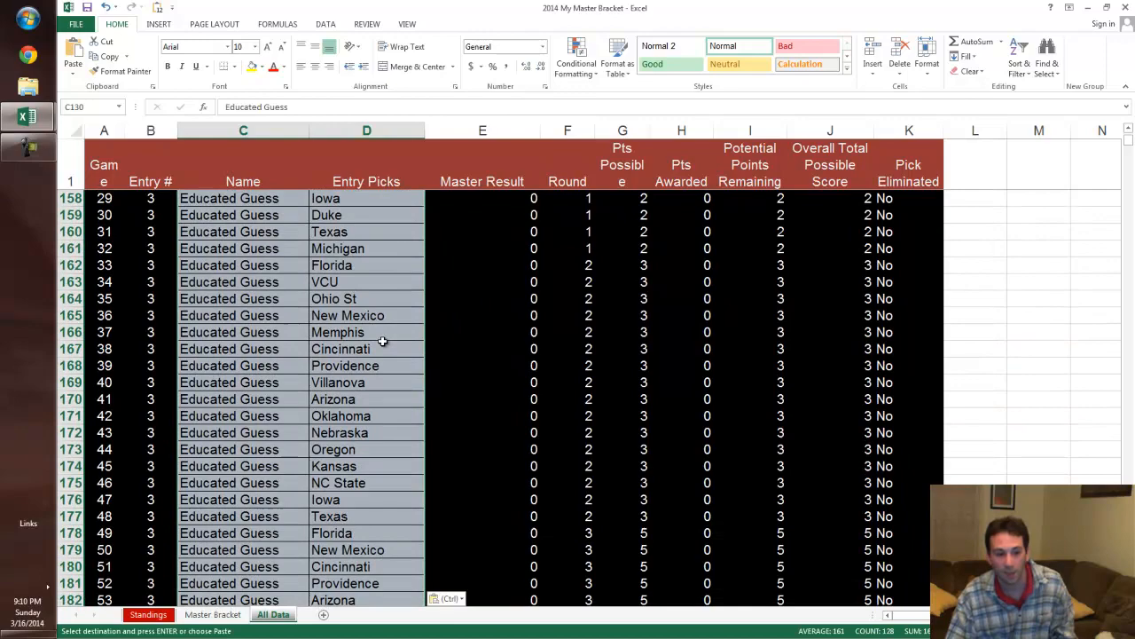
- Verify entry 3's picks reach the tiebreak row holding 161, checking the Standings sheet
scroll("down", 3)
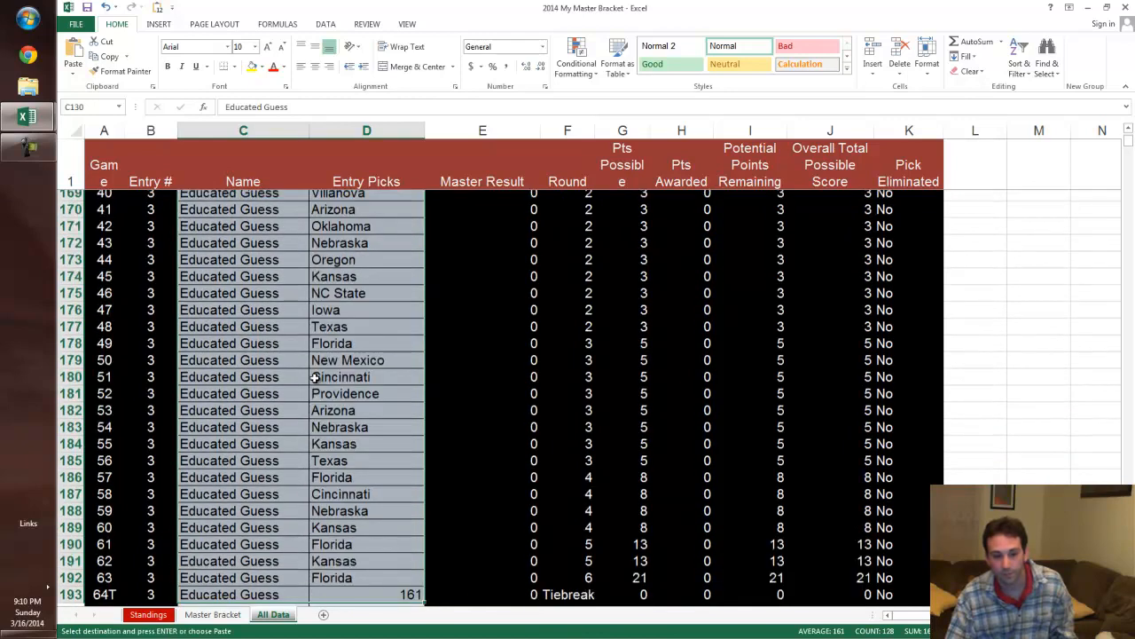
scroll("down", 3)
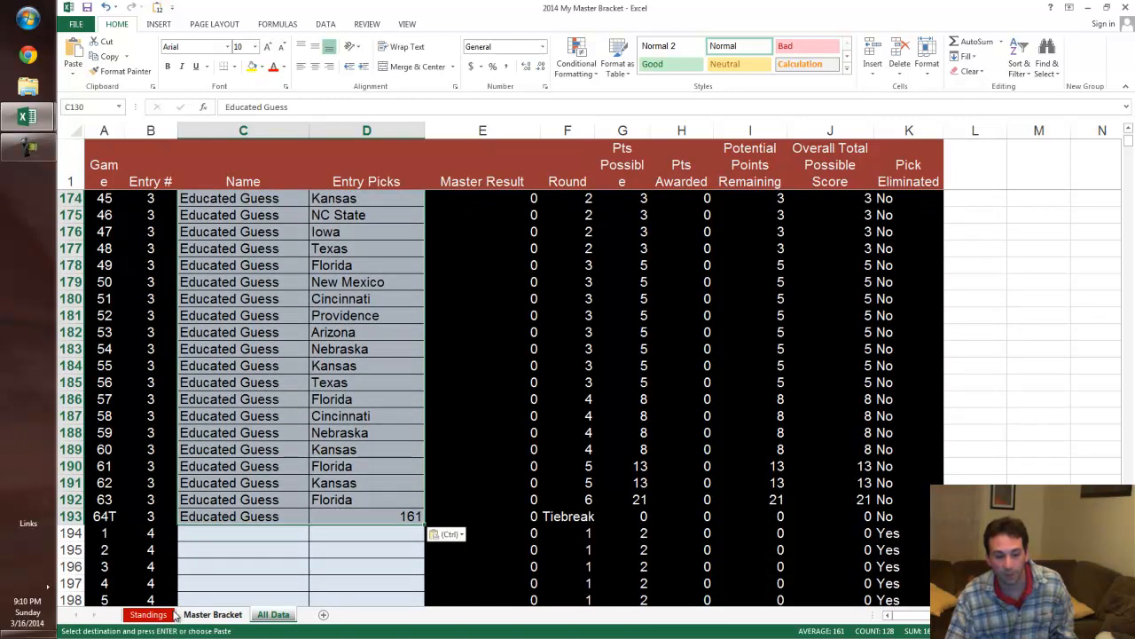
right_click(187, 271)
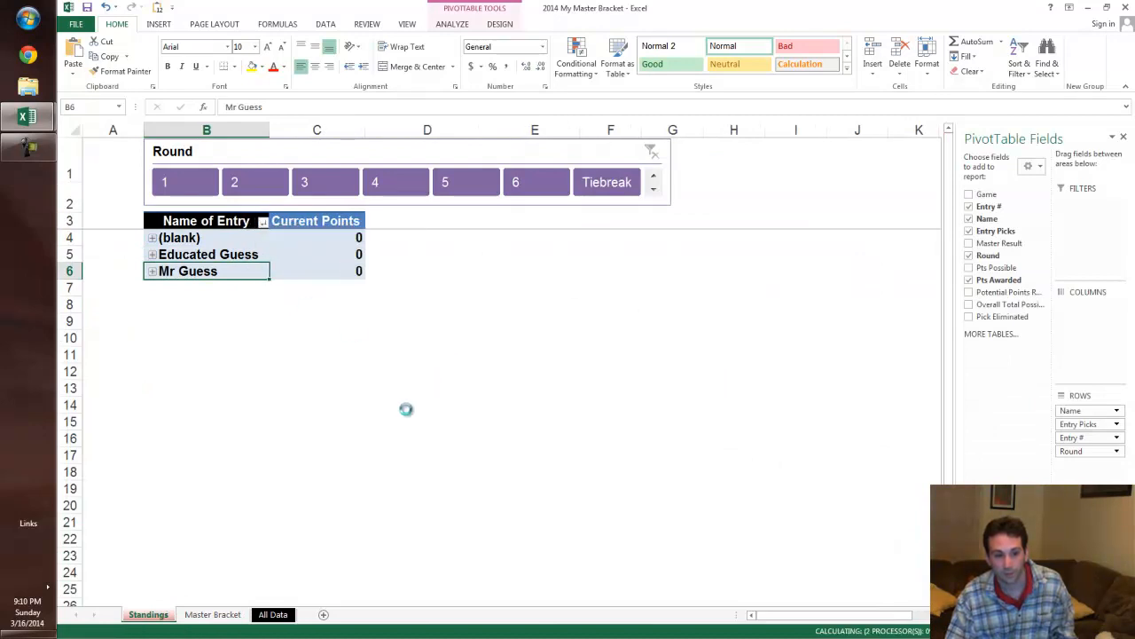
left_click(273, 613)
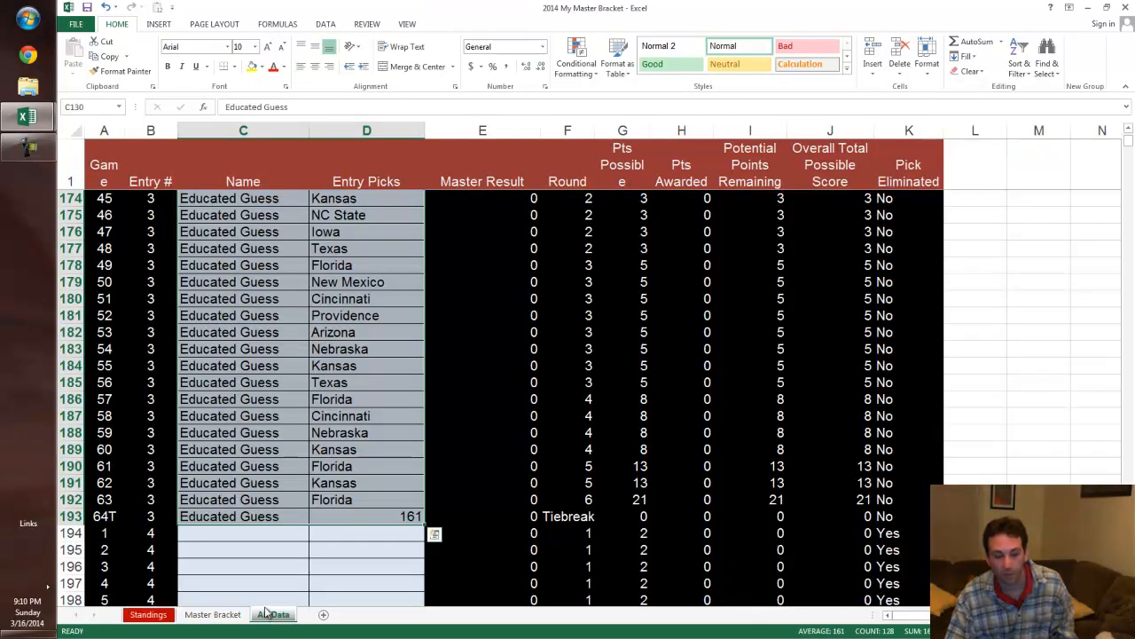
- Enter Florida as the first South game winner and refresh the Standings PivotTable
left_click(213, 614)
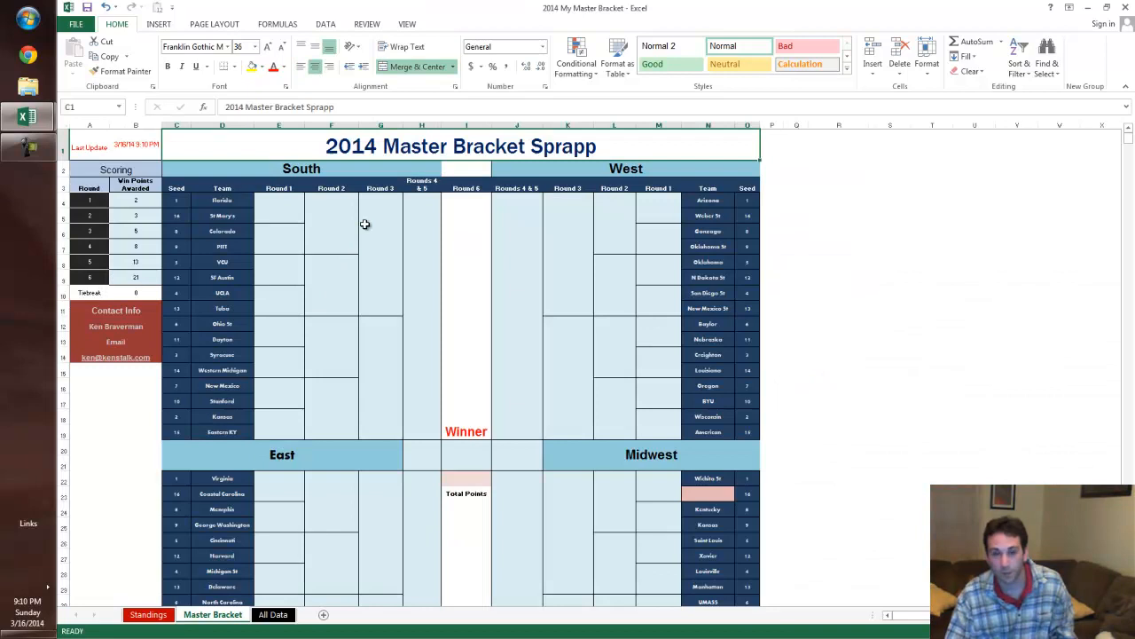
left_click(279, 201)
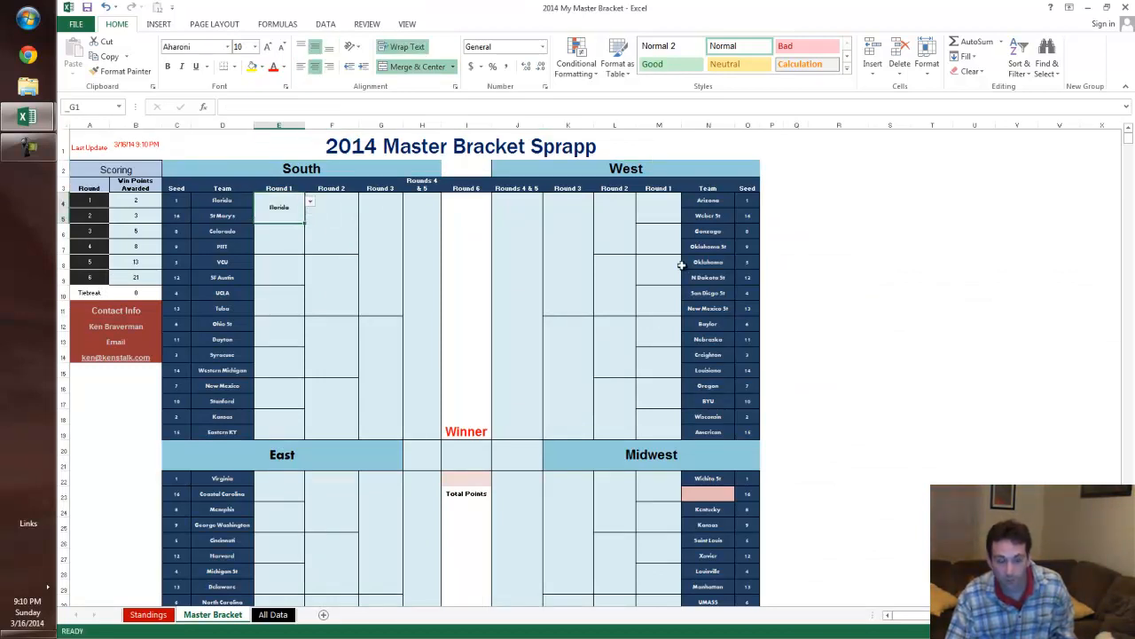
left_click(148, 614)
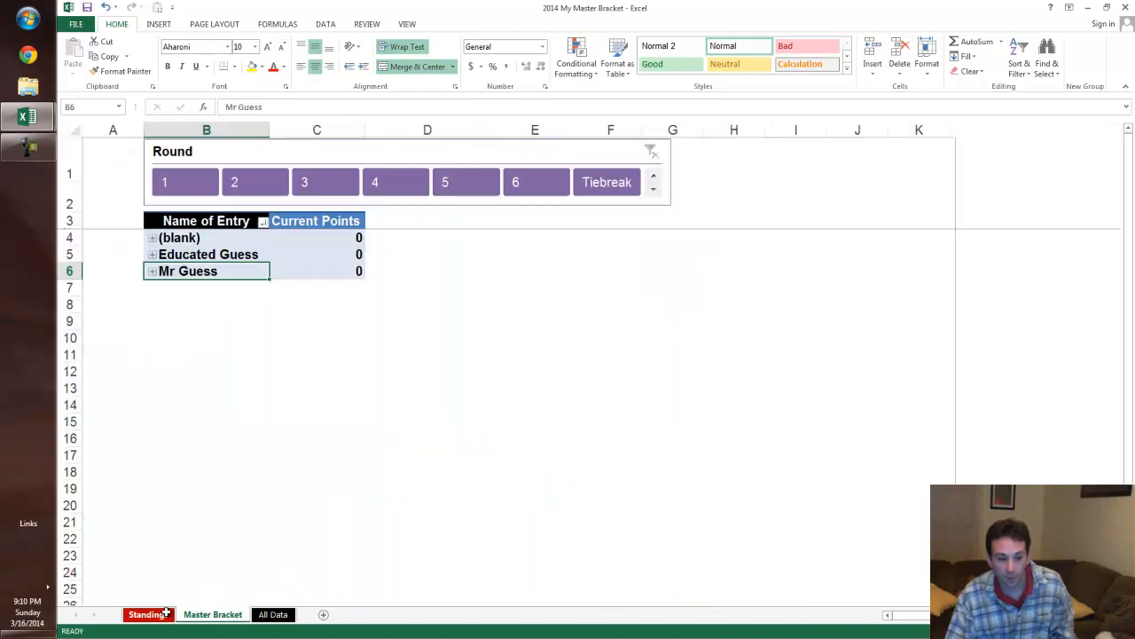
right_click(317, 254)
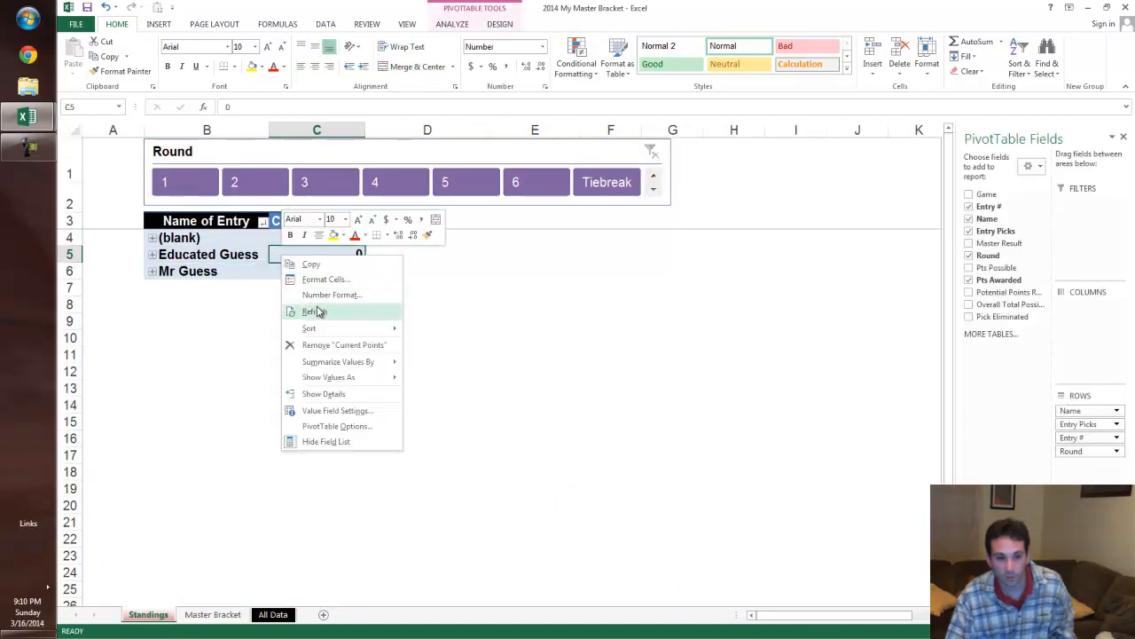
left_click(310, 311)
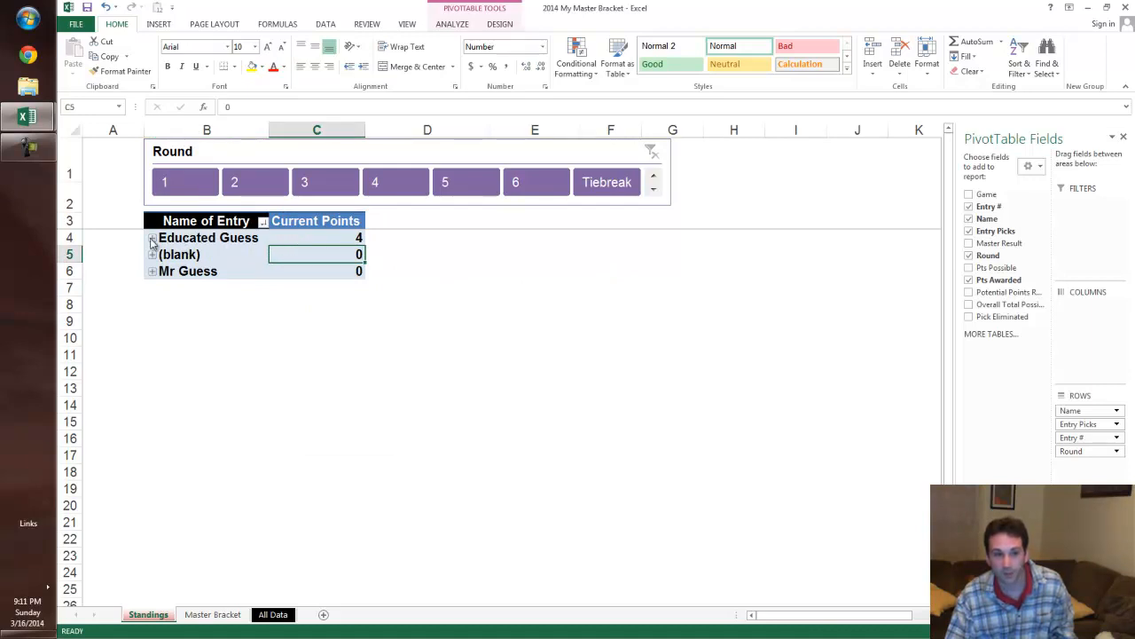
- Expand Educated Guess to review its points, then collapse it and return to Master Bracket
left_click(152, 237)
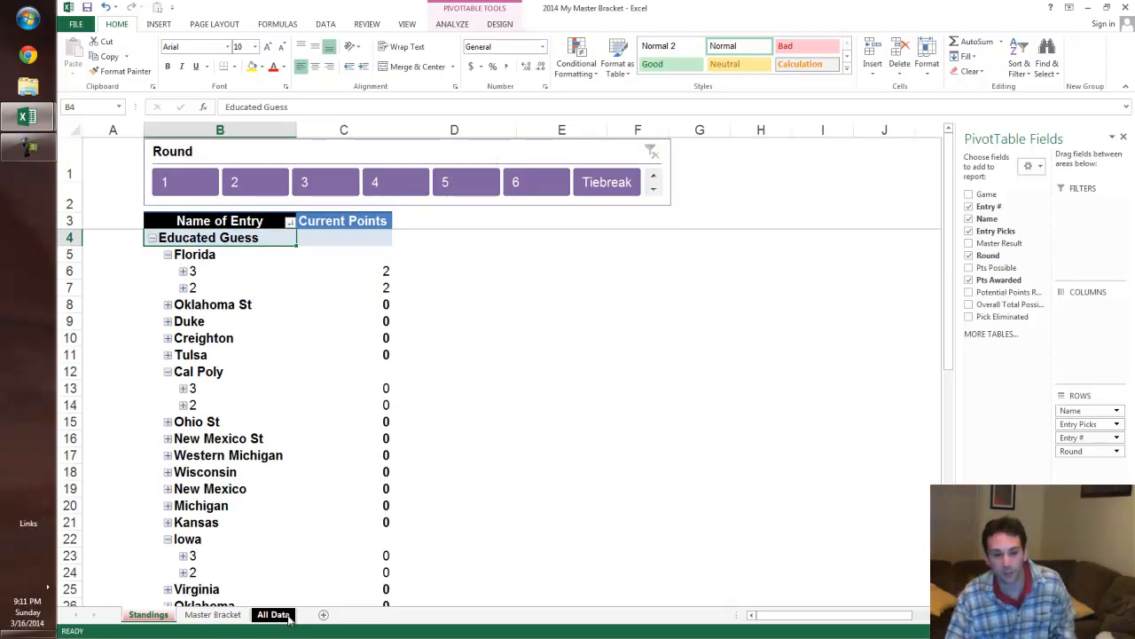
left_click(212, 614)
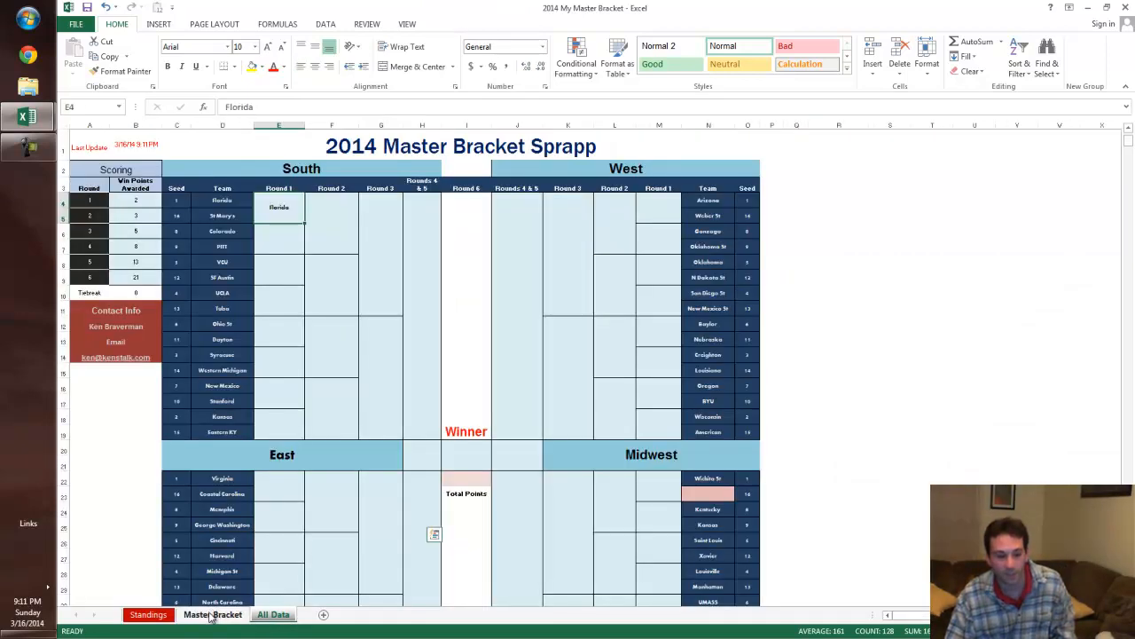
left_click(148, 614)
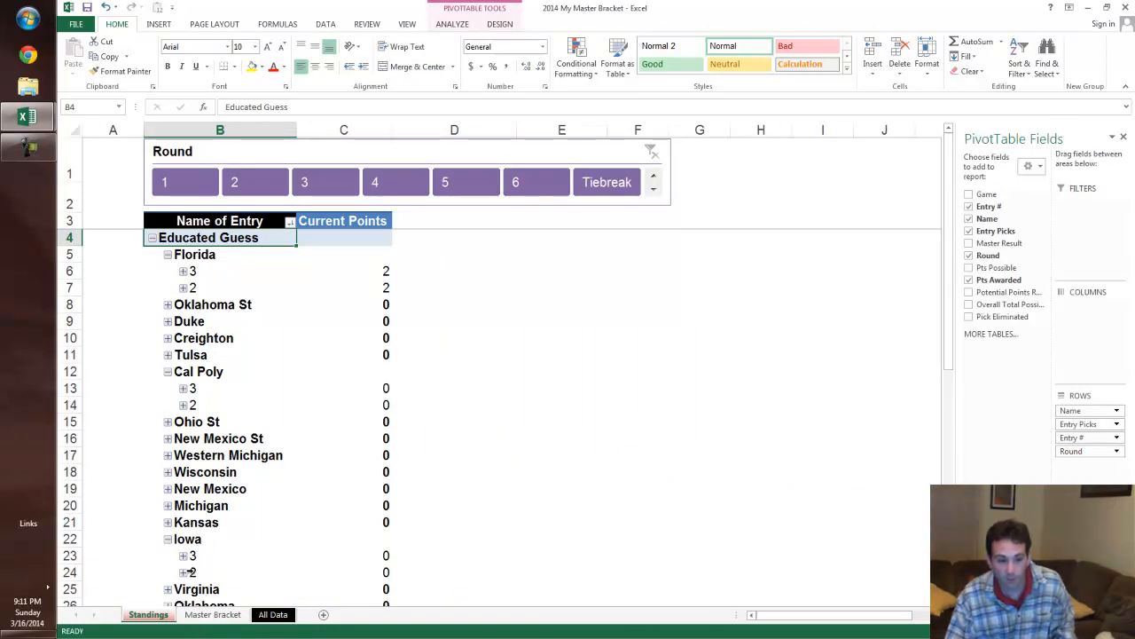
left_click(153, 237)
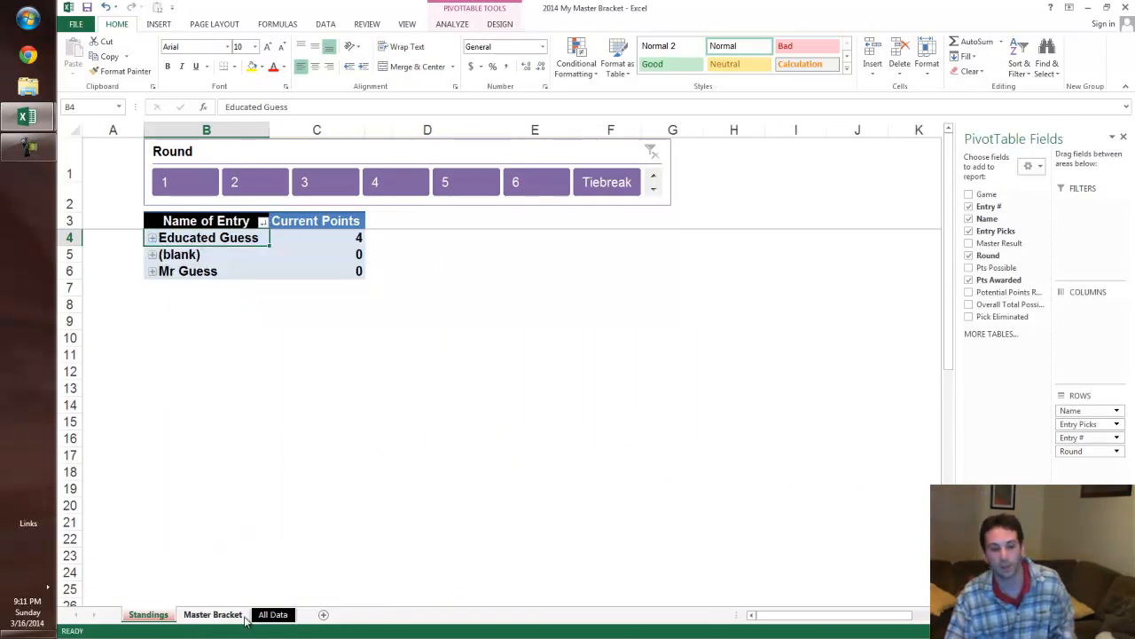
left_click(212, 613)
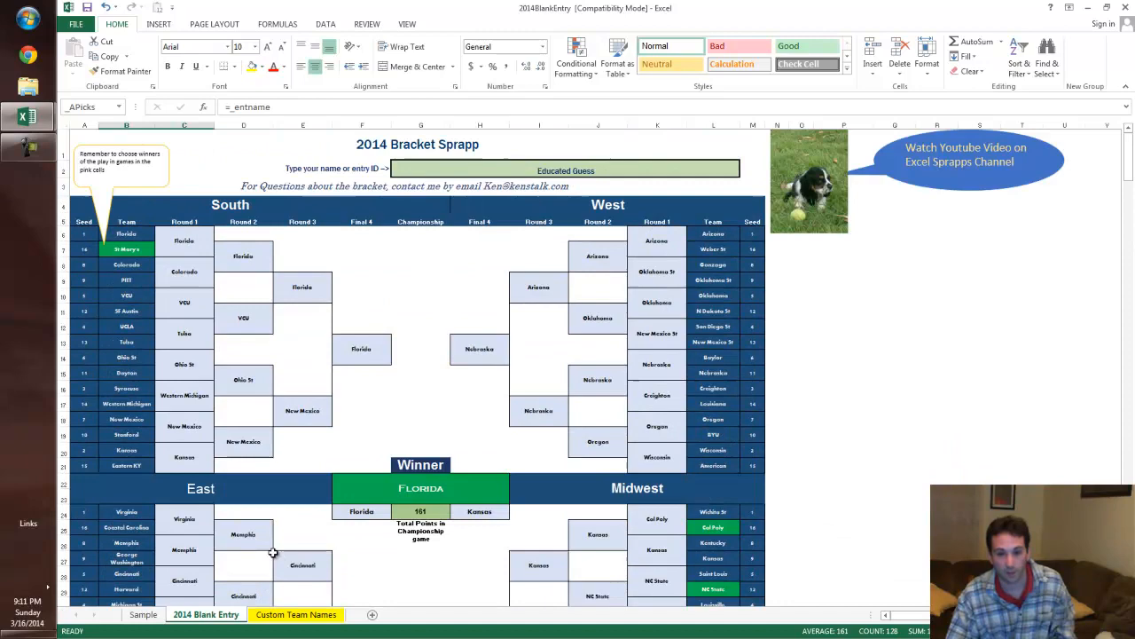
mouse_move(824, 211)
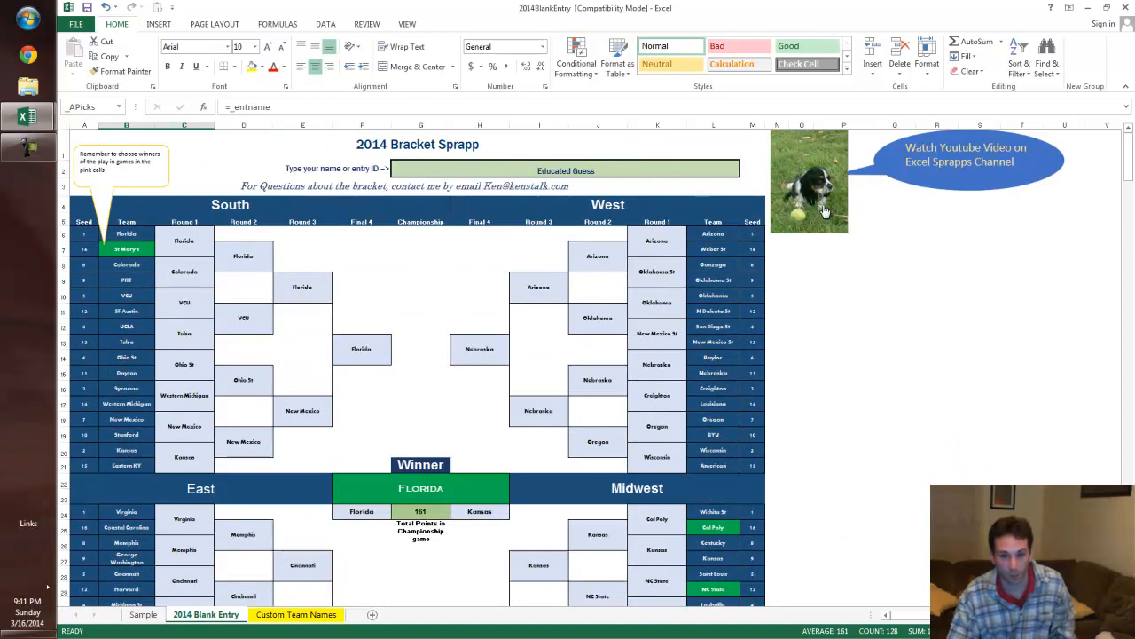
mouse_move(406, 282)
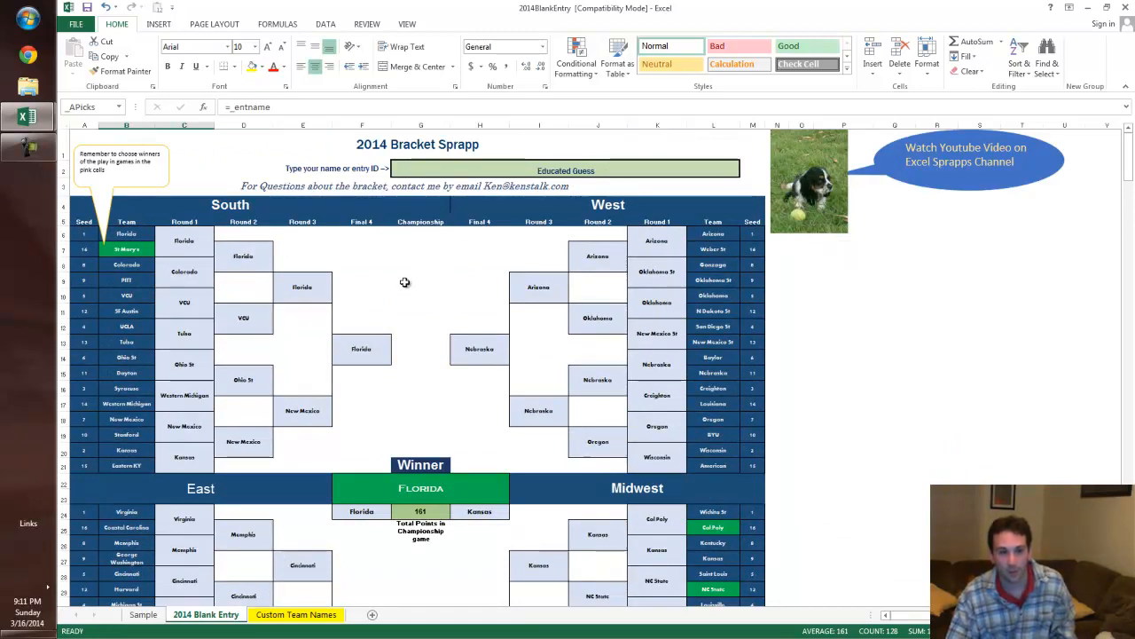
- Scroll the blank entry bracket, check the Nebraska West pick, then go to Custom Team Names
scroll("down", 3)
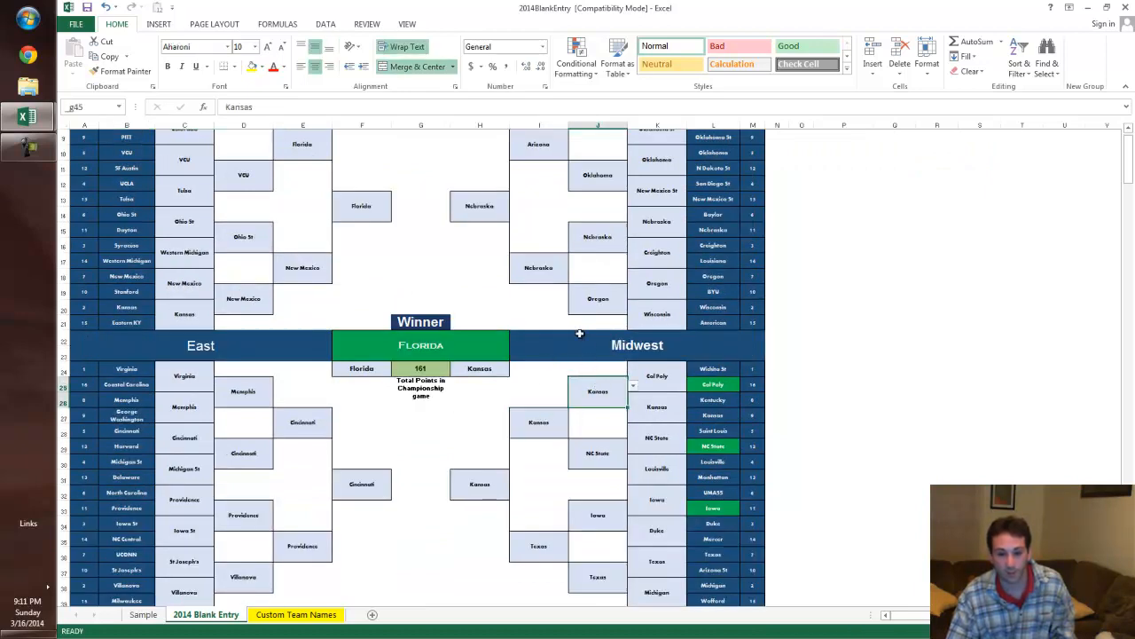
left_click(598, 237)
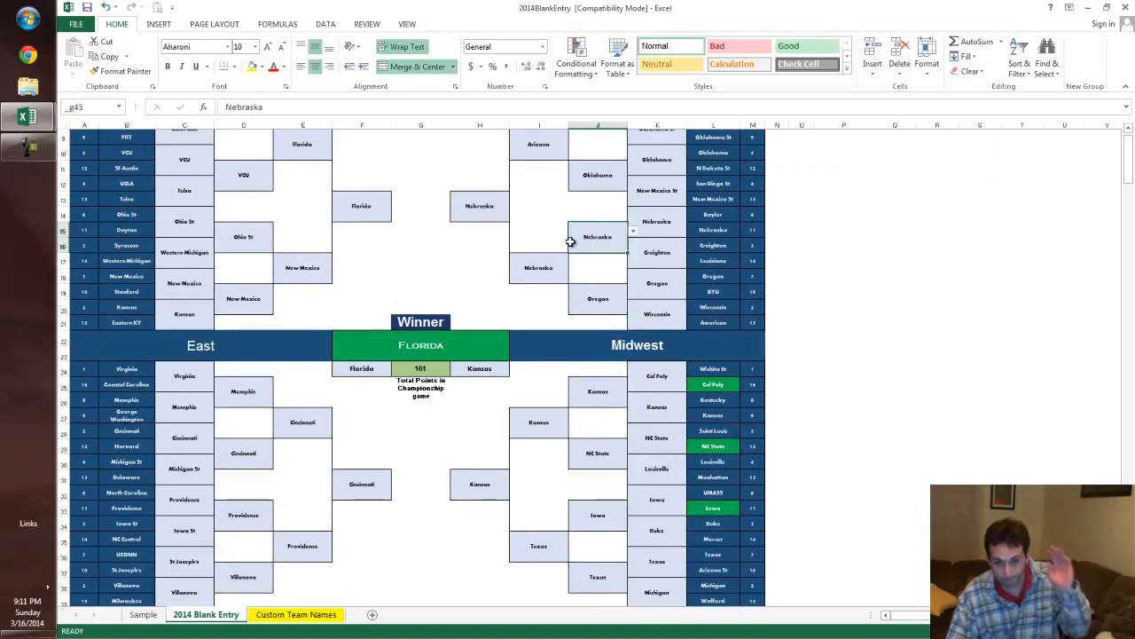
mouse_move(163, 452)
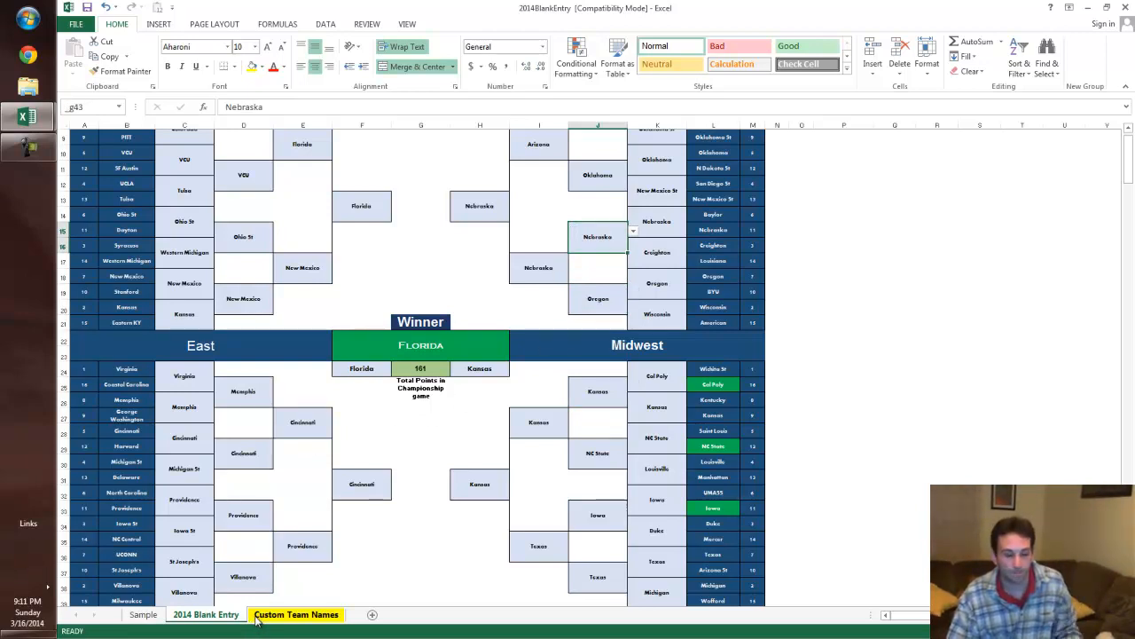
left_click(297, 614)
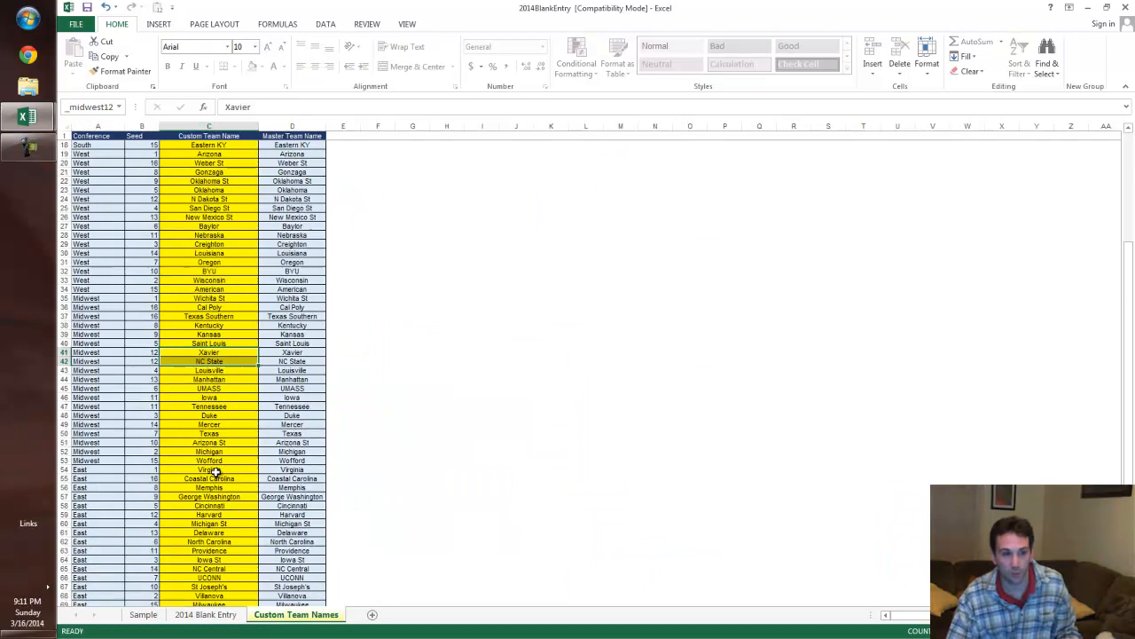
- Append the record (31-5) to Florida's name in C2 and return to the bracket
scroll("up", 3)
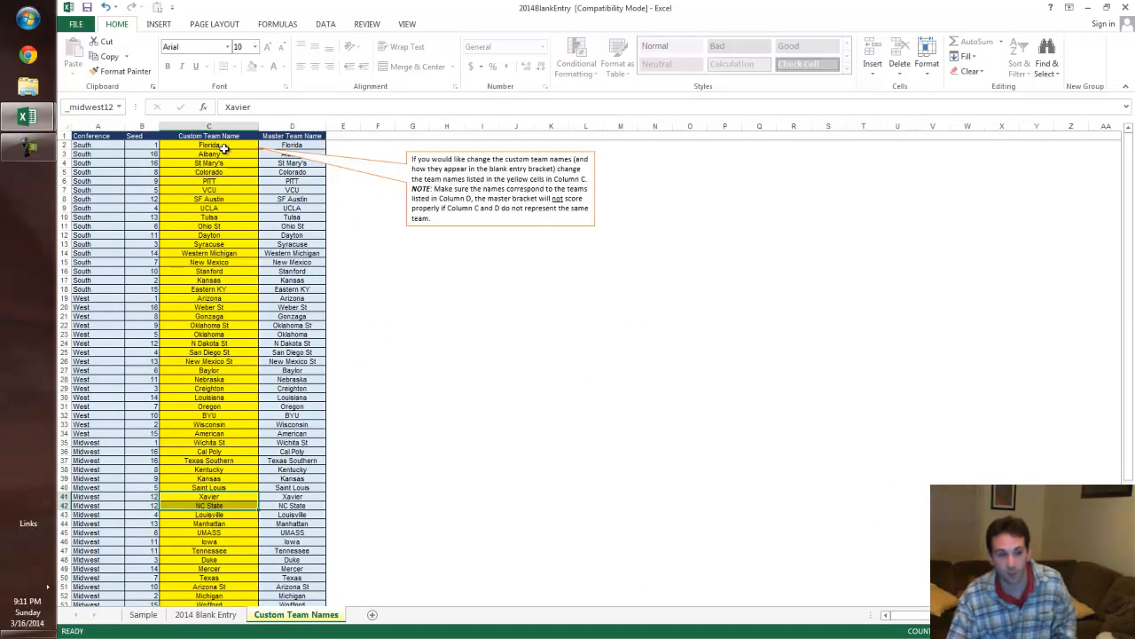
left_click(209, 144)
type(" (")
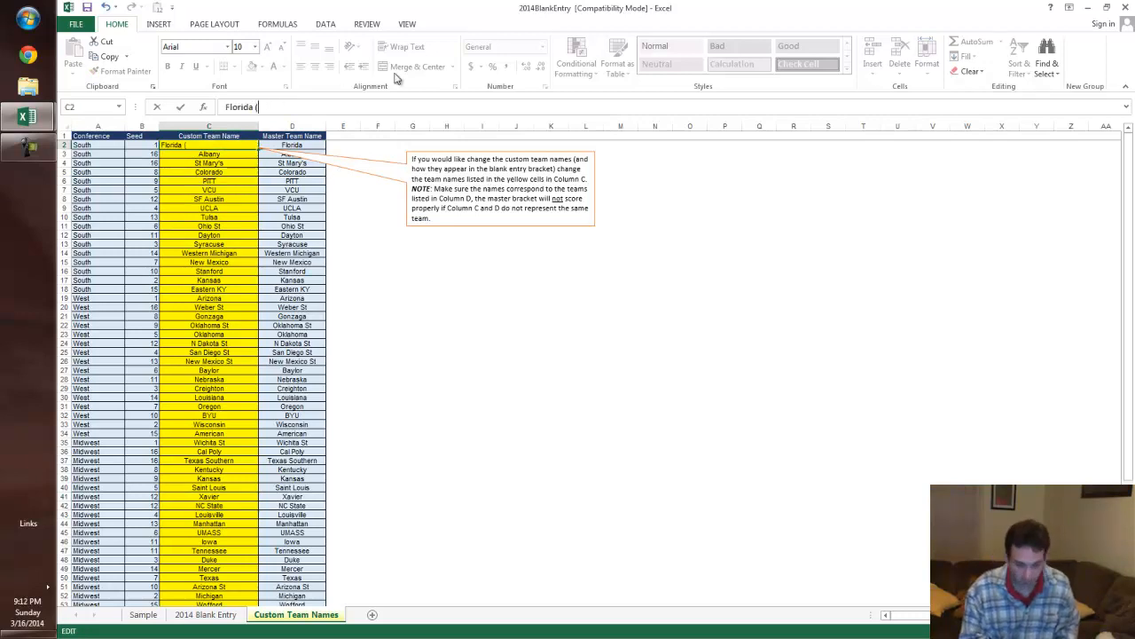
type("31-5)")
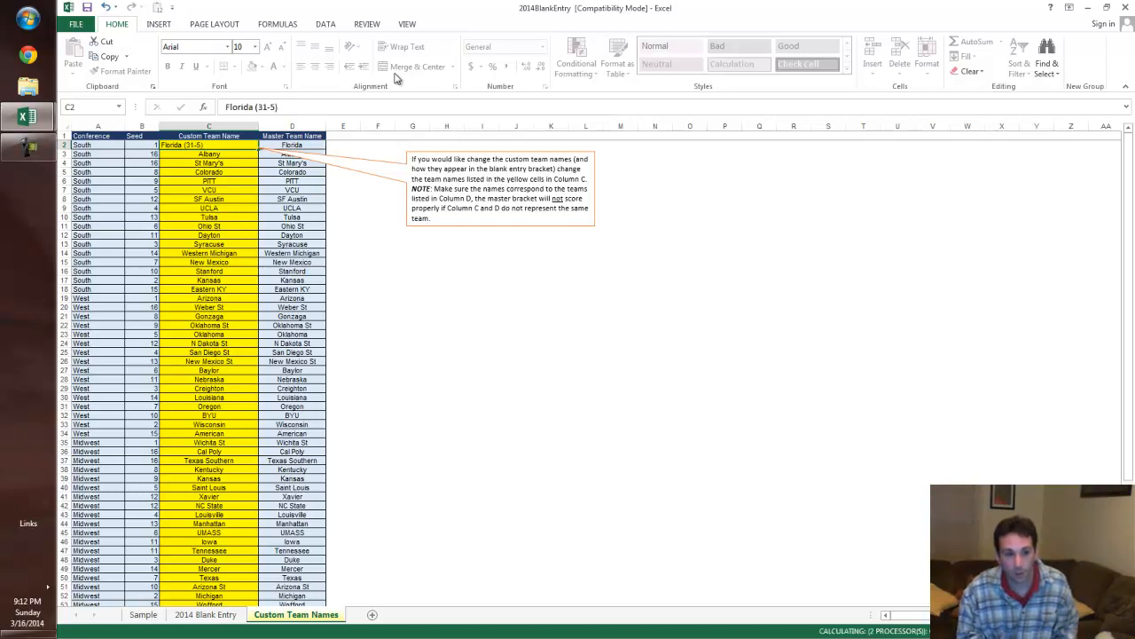
left_click(205, 614)
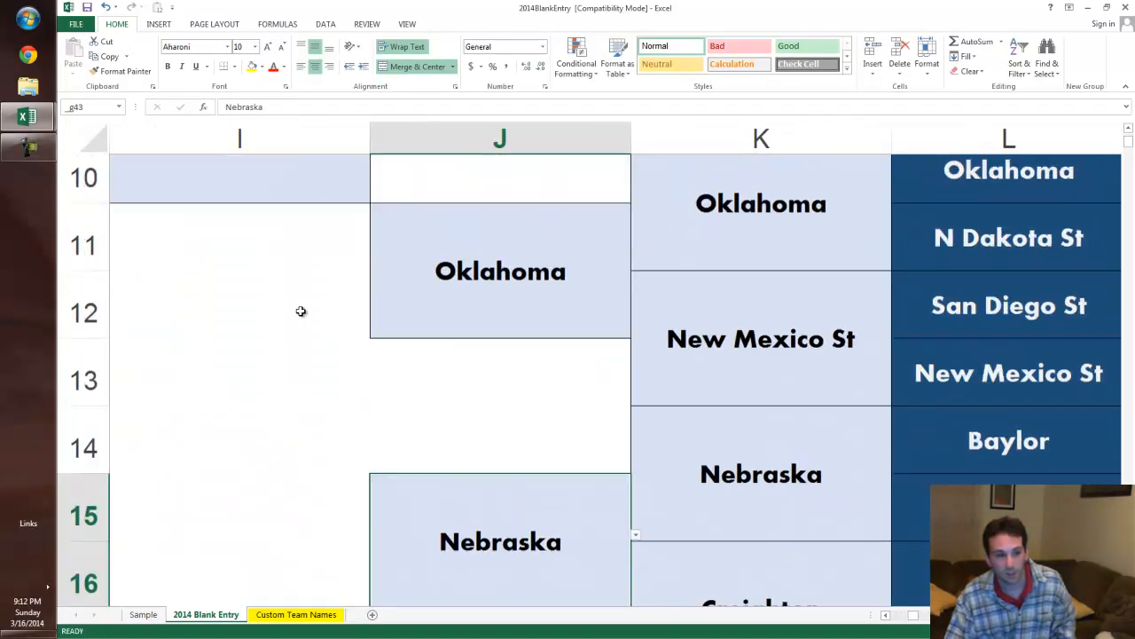
- Select Florida (31-5) from the Round 1 dropdown in cell C6
scroll("up", 3)
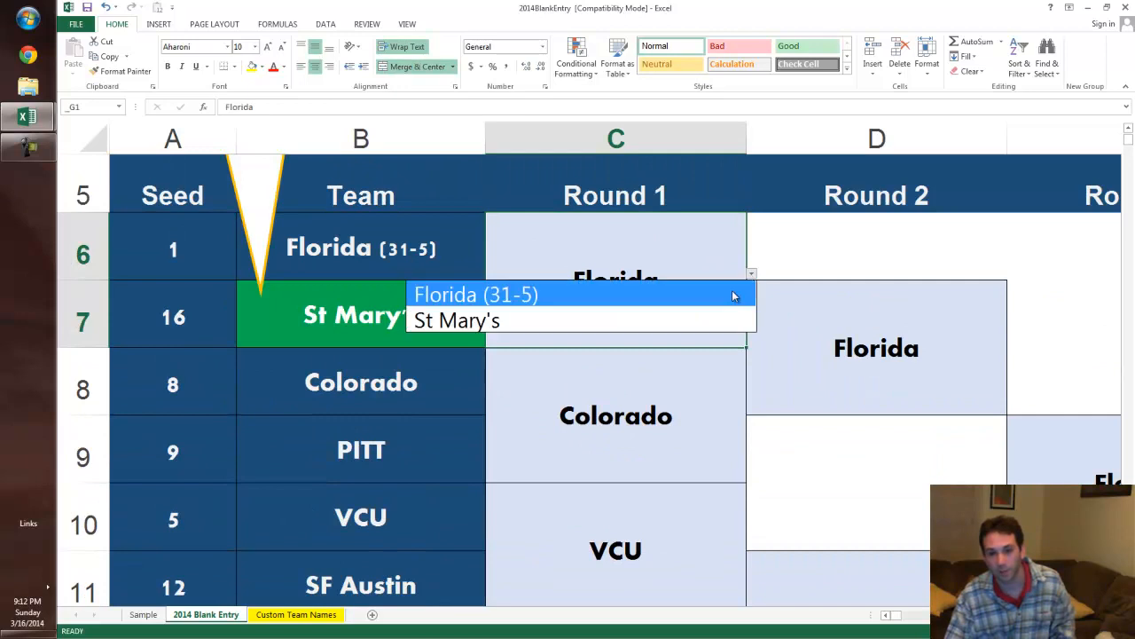
left_click(474, 293)
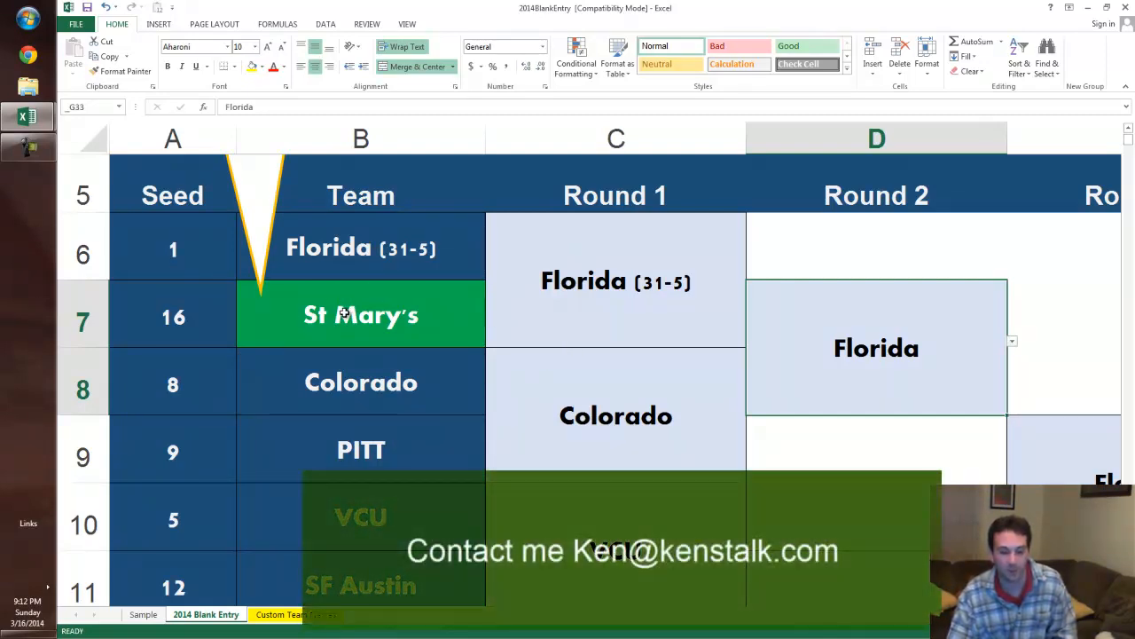
mouse_move(277, 338)
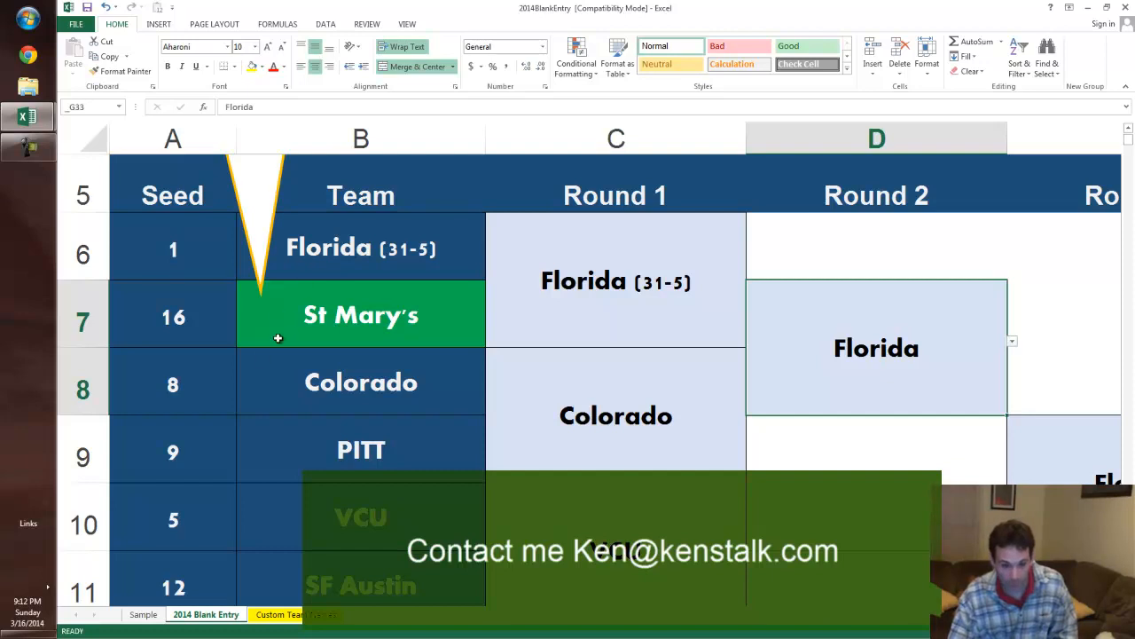